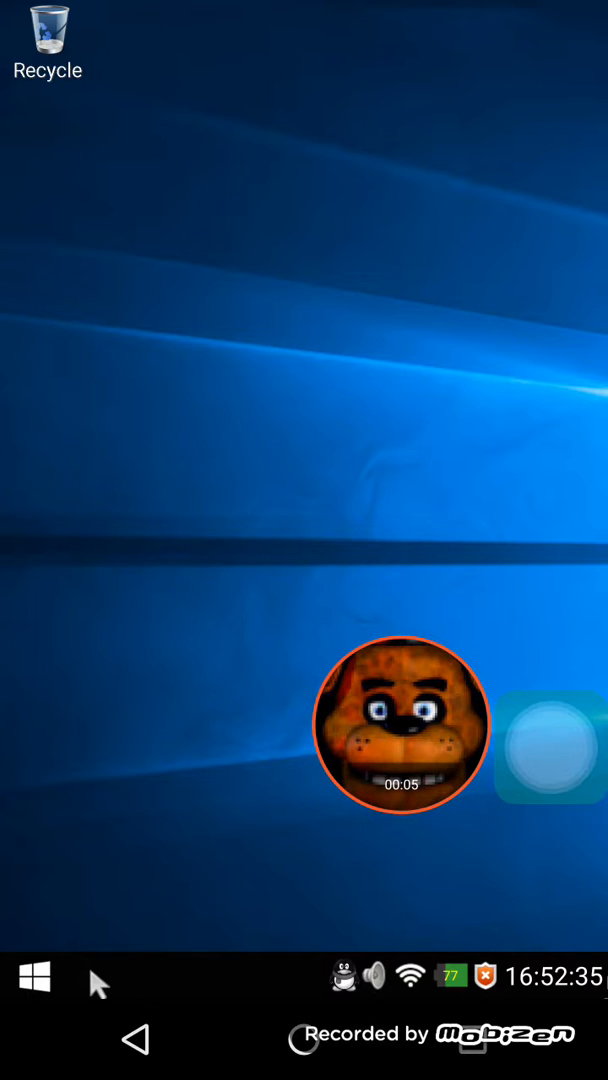
Show the Start menu's full app list and scroll down to the V entries where Video Merge appears
left_click(34, 977)
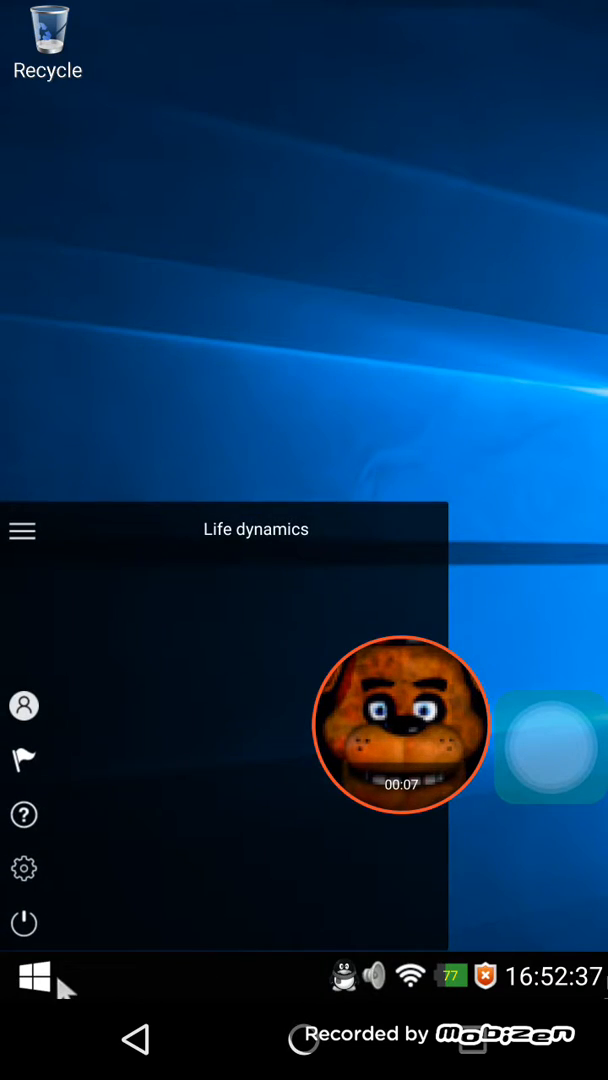
left_click(33, 976)
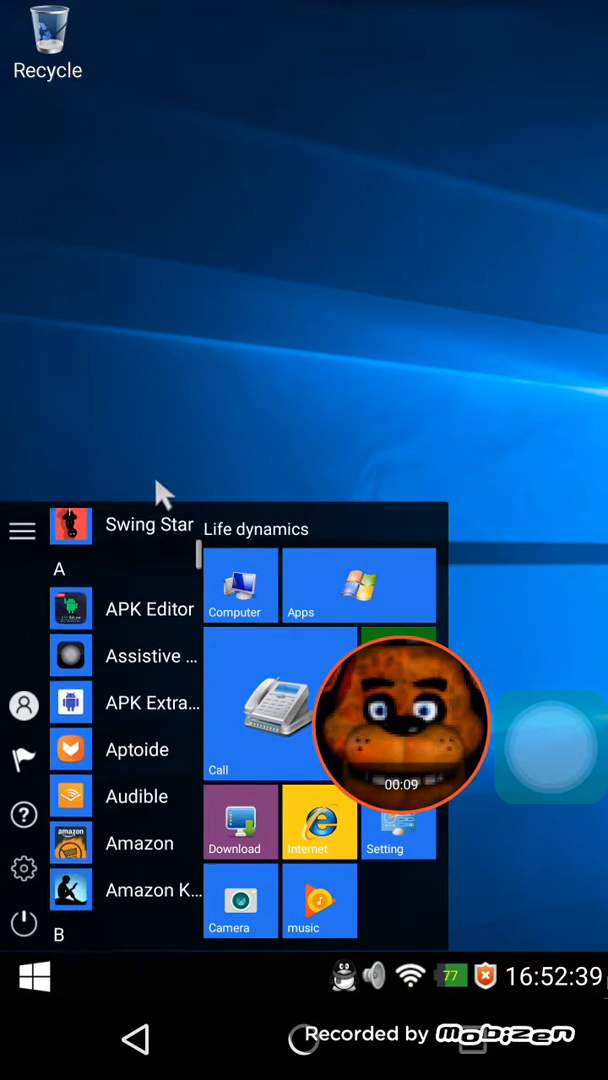
scroll("down", 3)
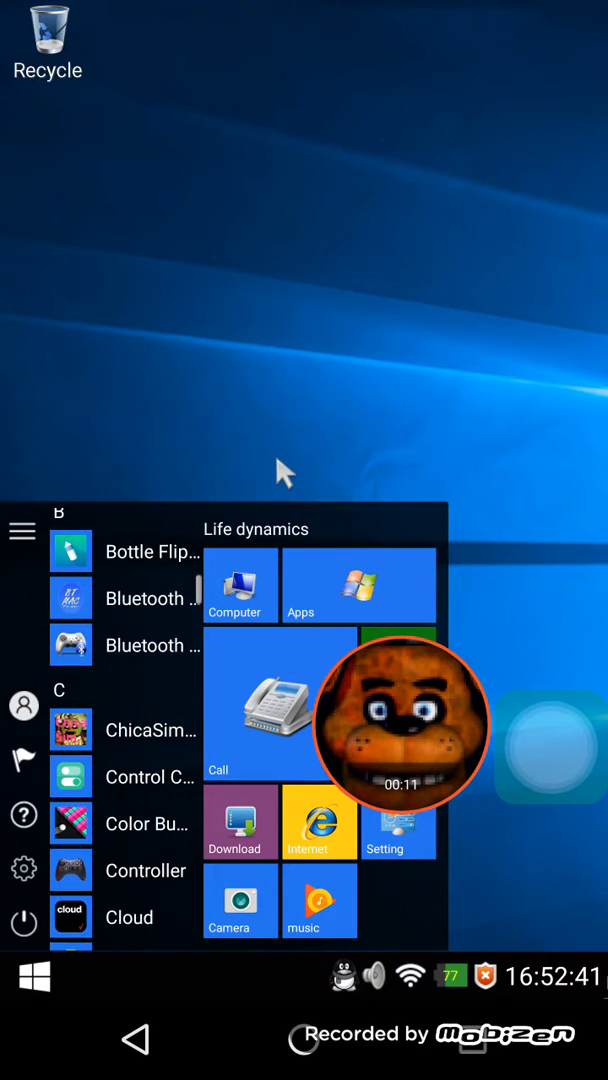
scroll("down", 3)
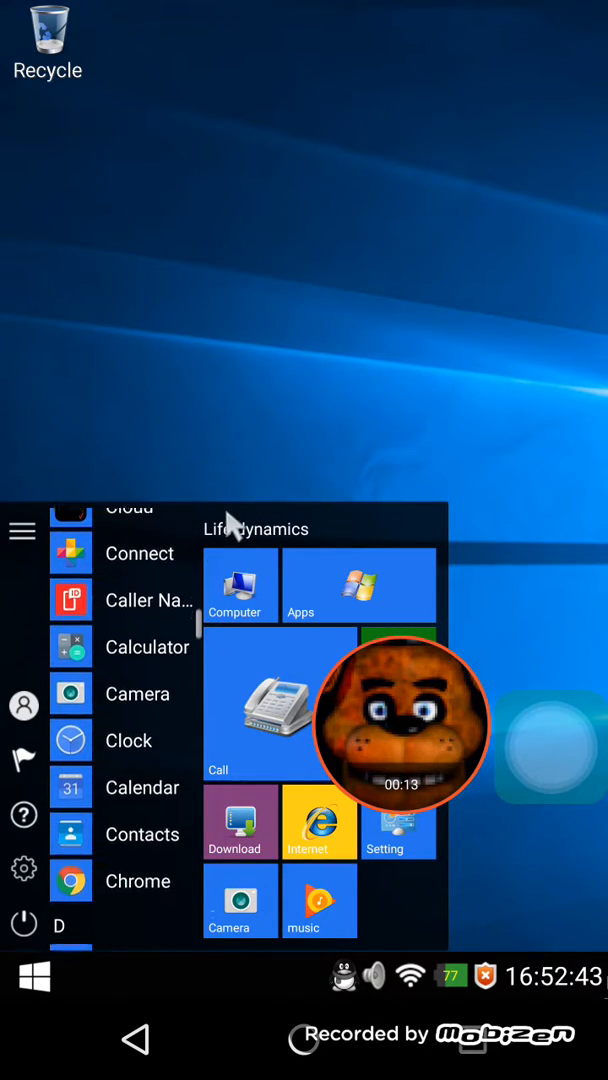
scroll("down", 3)
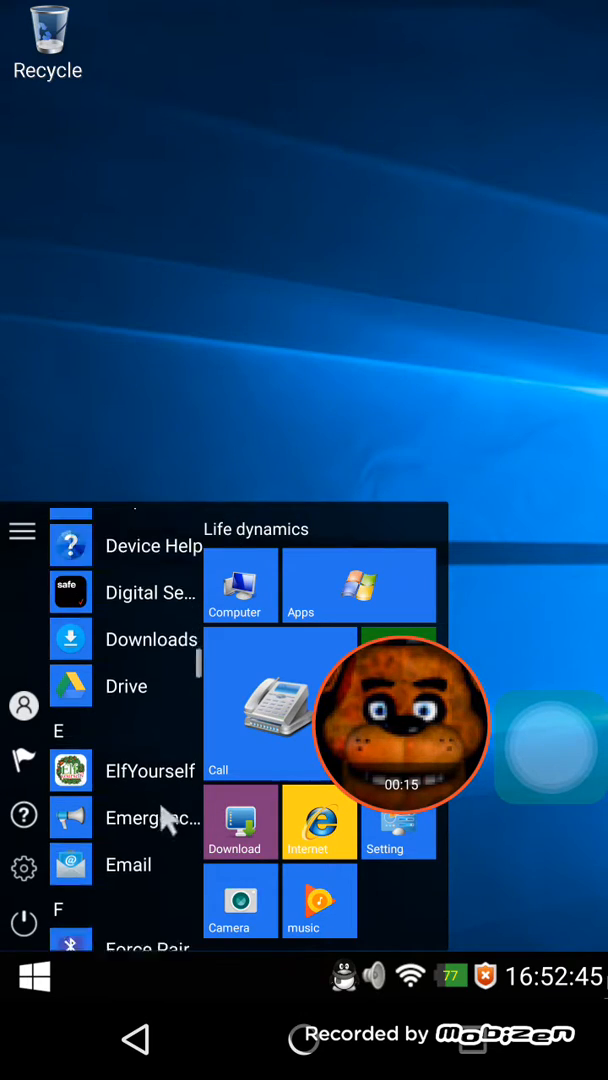
scroll("down", 3)
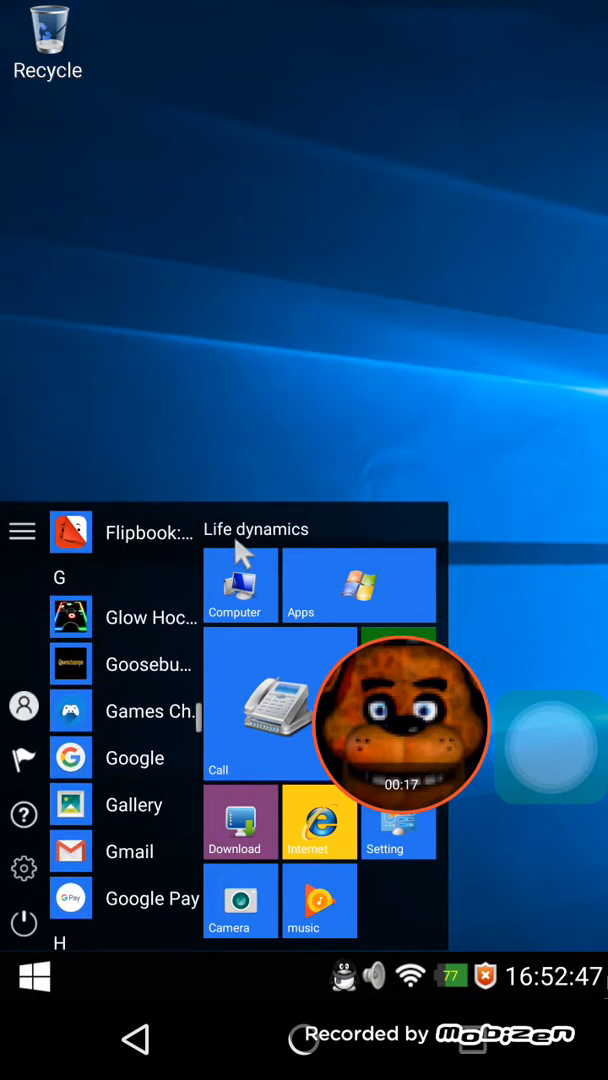
scroll("down", 3)
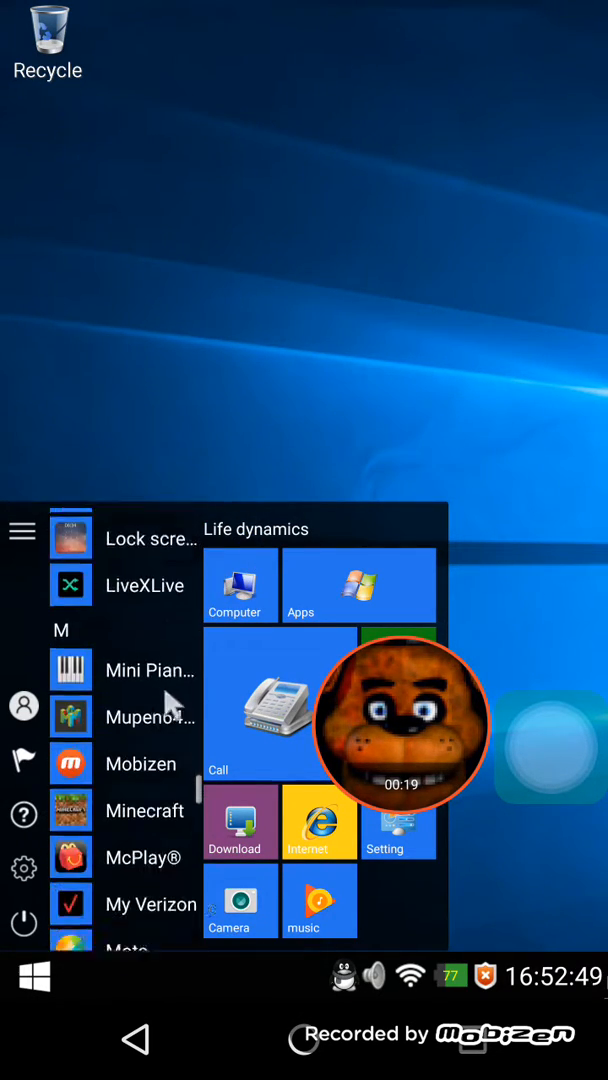
scroll("down", 3)
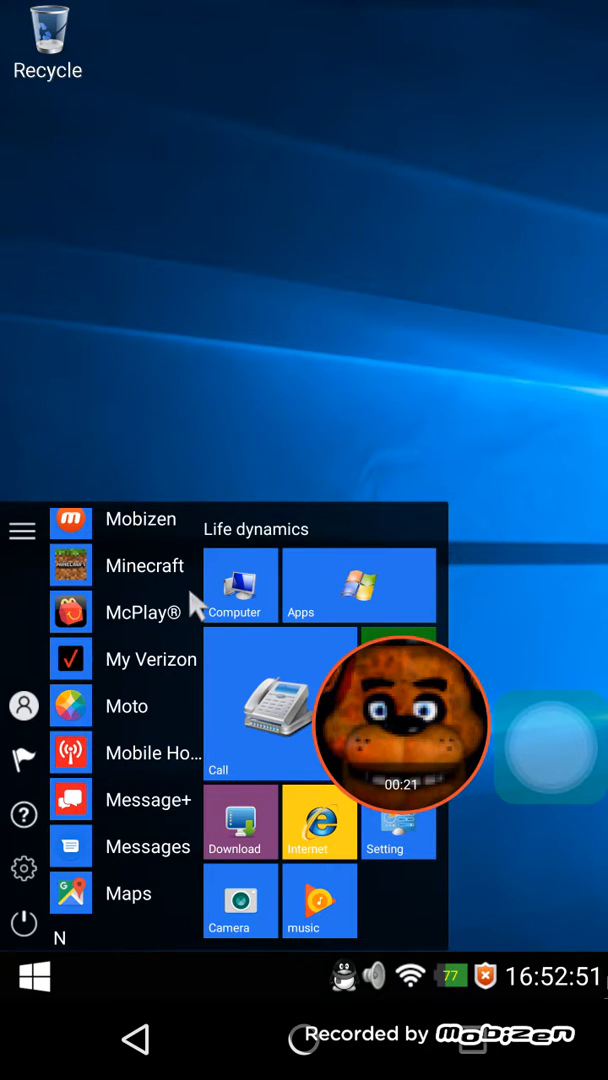
scroll("down", 3)
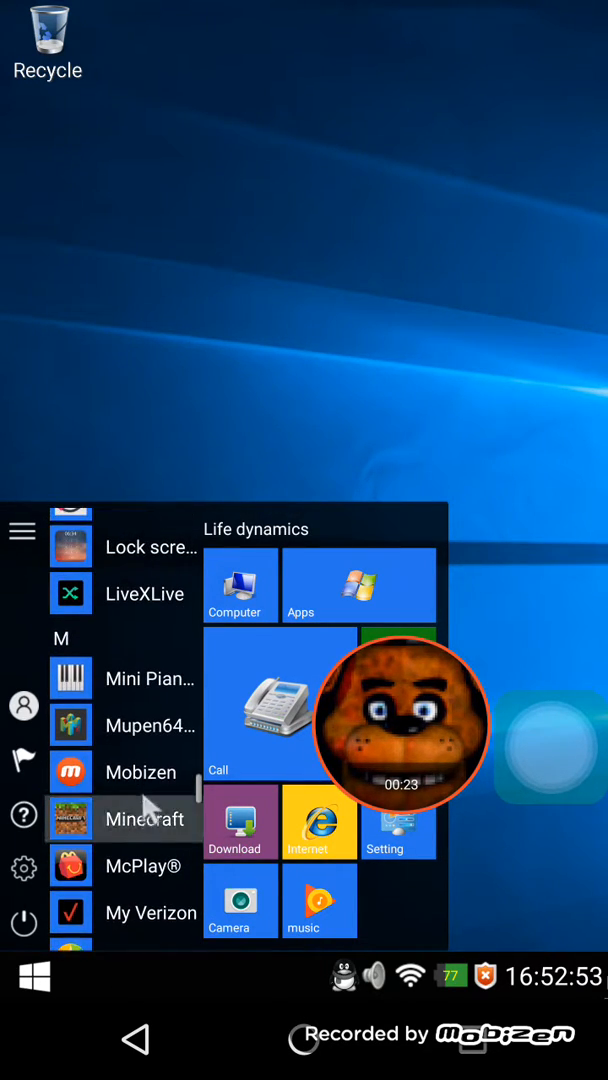
scroll("down", 3)
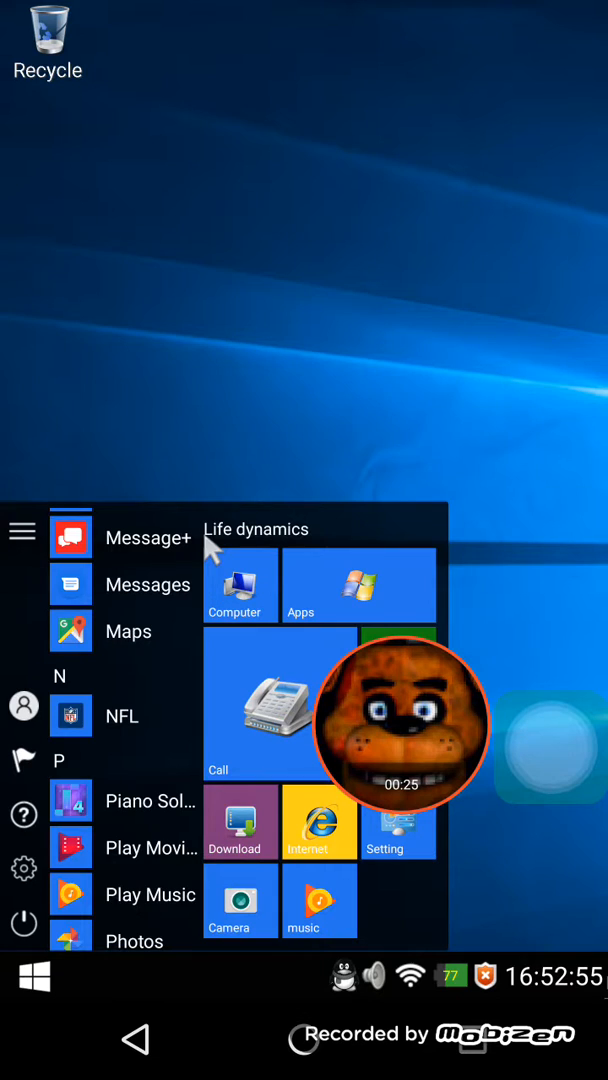
scroll("down", 3)
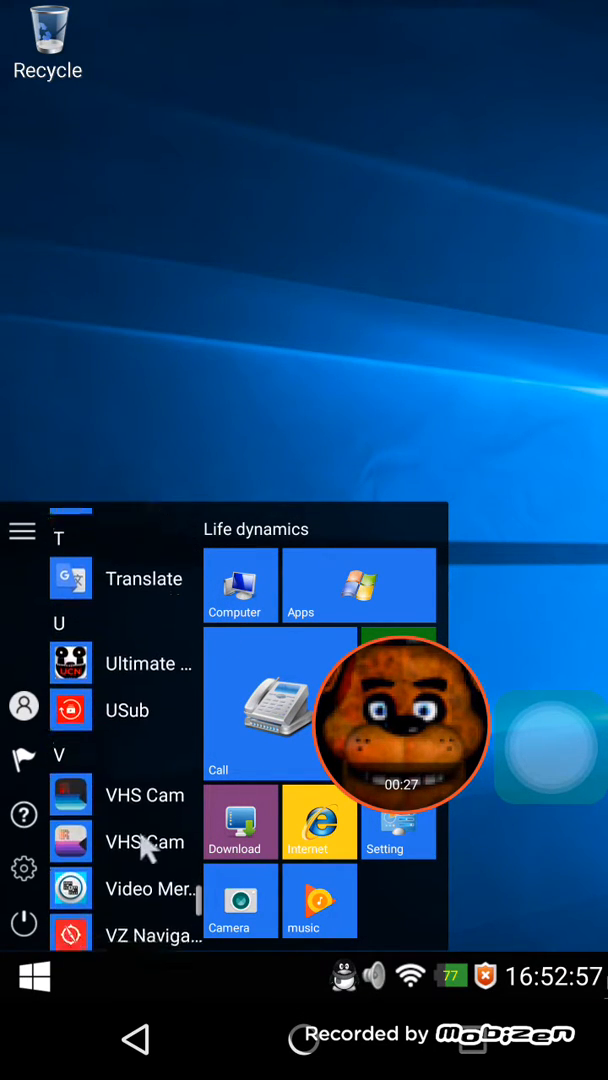
scroll("down", 3)
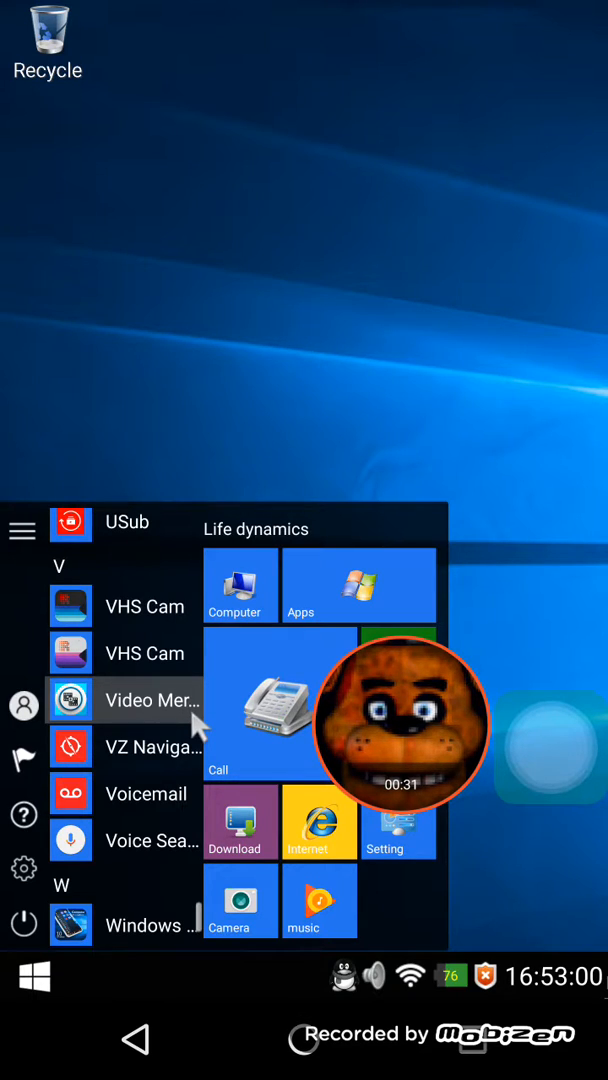
Launch Video Merge and choose Merge Video to reach the video selection screen
left_click(150, 699)
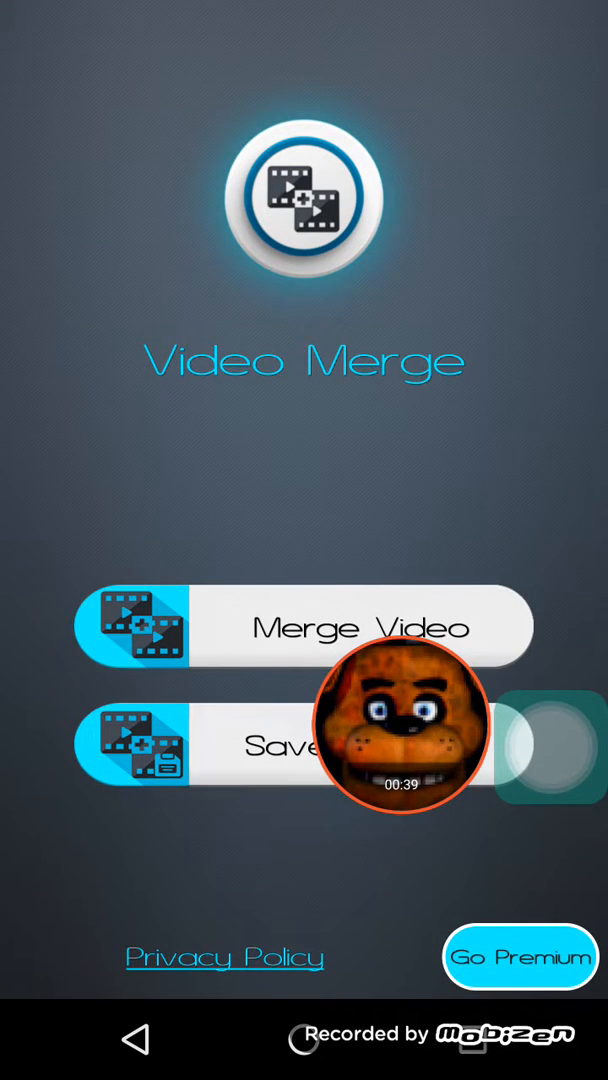
left_click(305, 626)
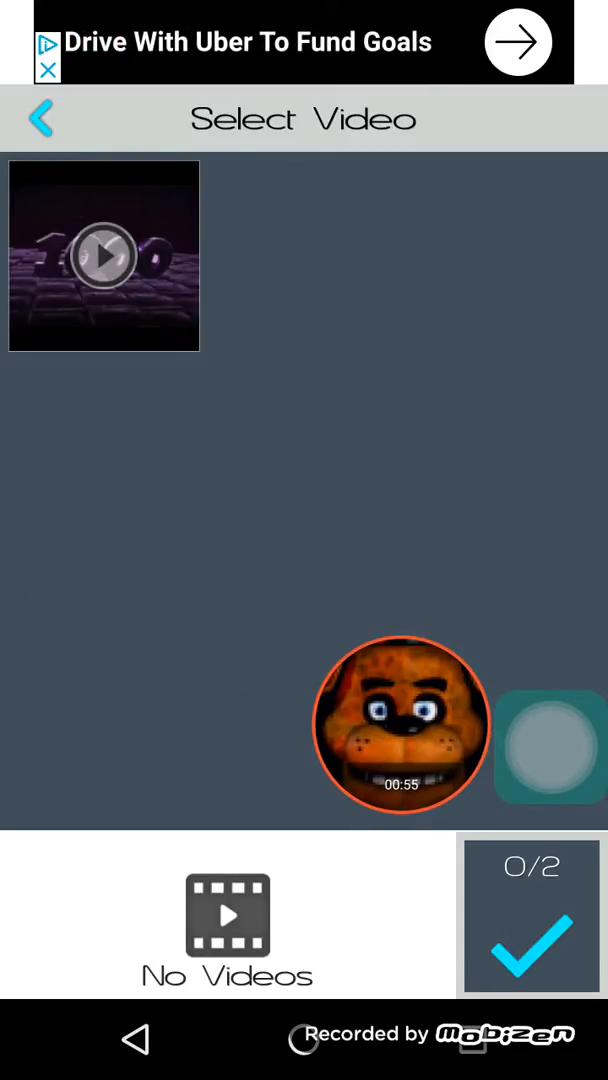
Select the 1000 intro clip with the screen recording and confirm both into the editor
left_click(103, 255)
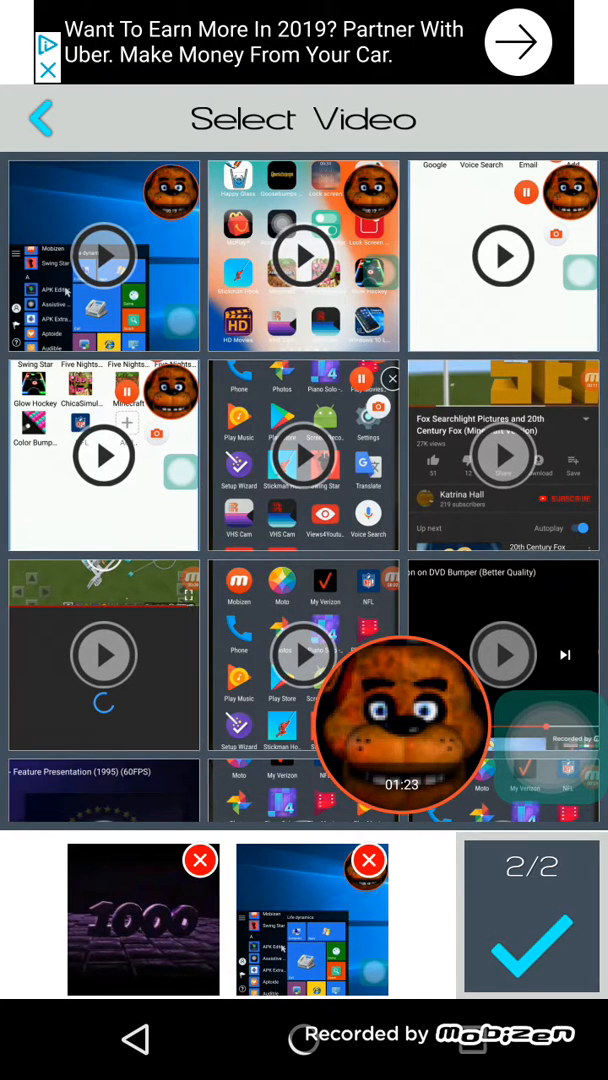
left_click(532, 920)
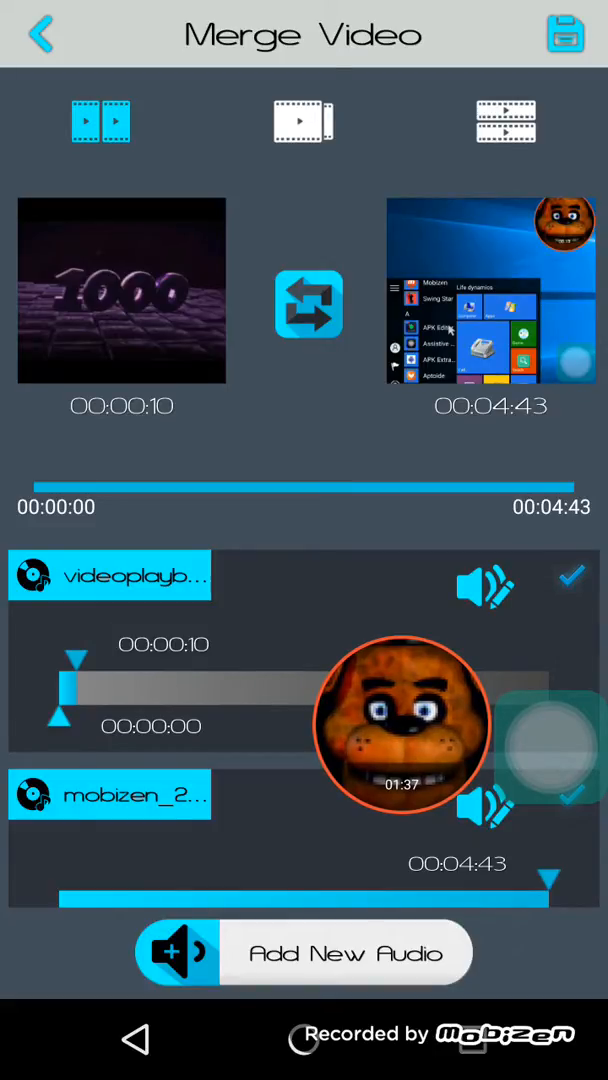
End the first audio track at 00:01:12, then save the merge with a chosen output quality
left_click_drag(75, 685, 250, 685)
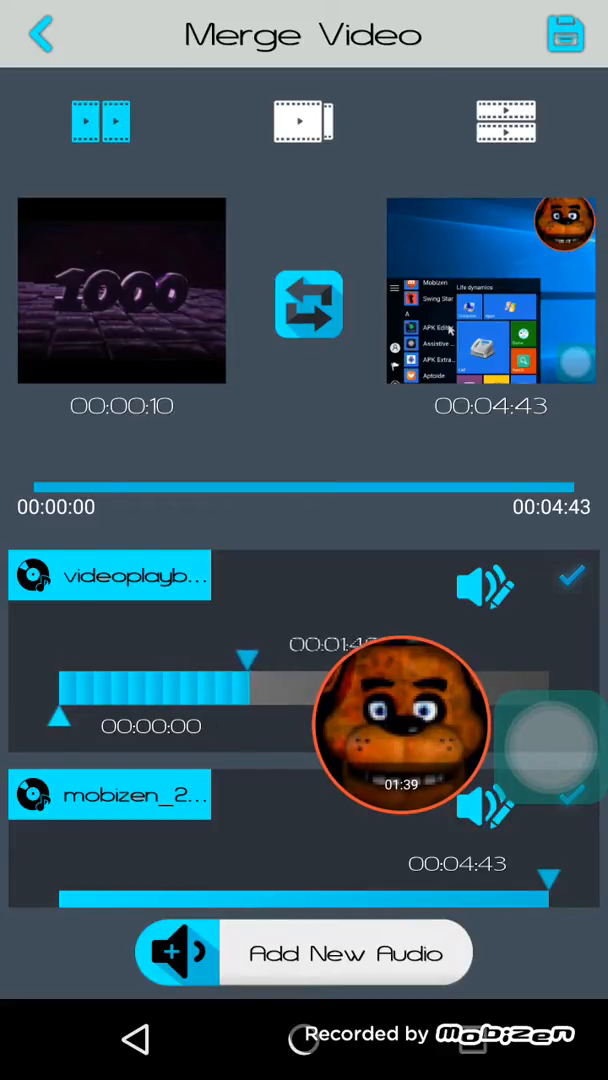
left_click_drag(250, 685, 185, 685)
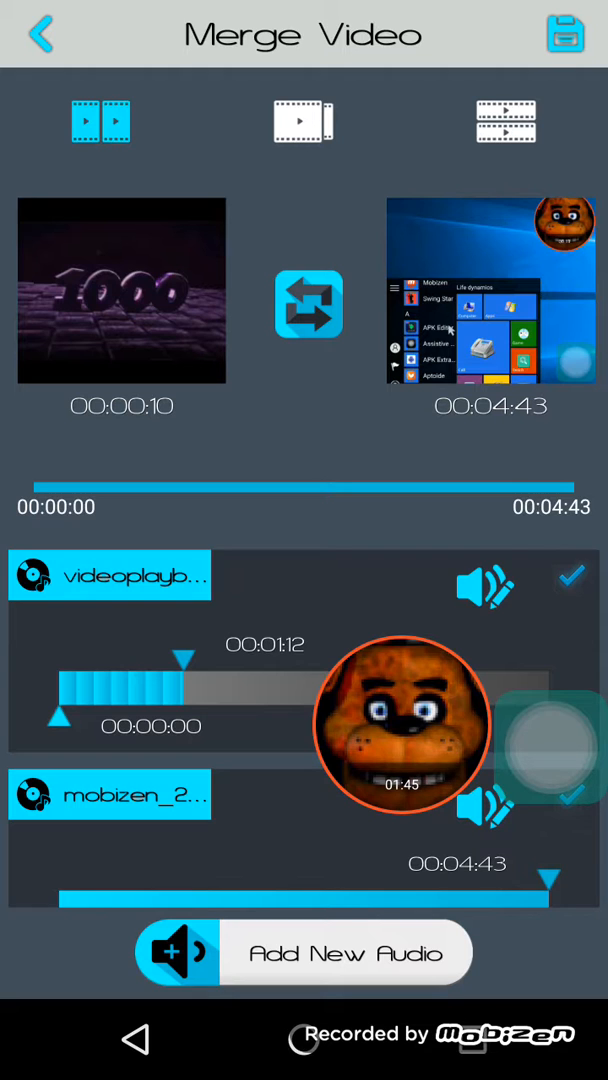
left_click(565, 33)
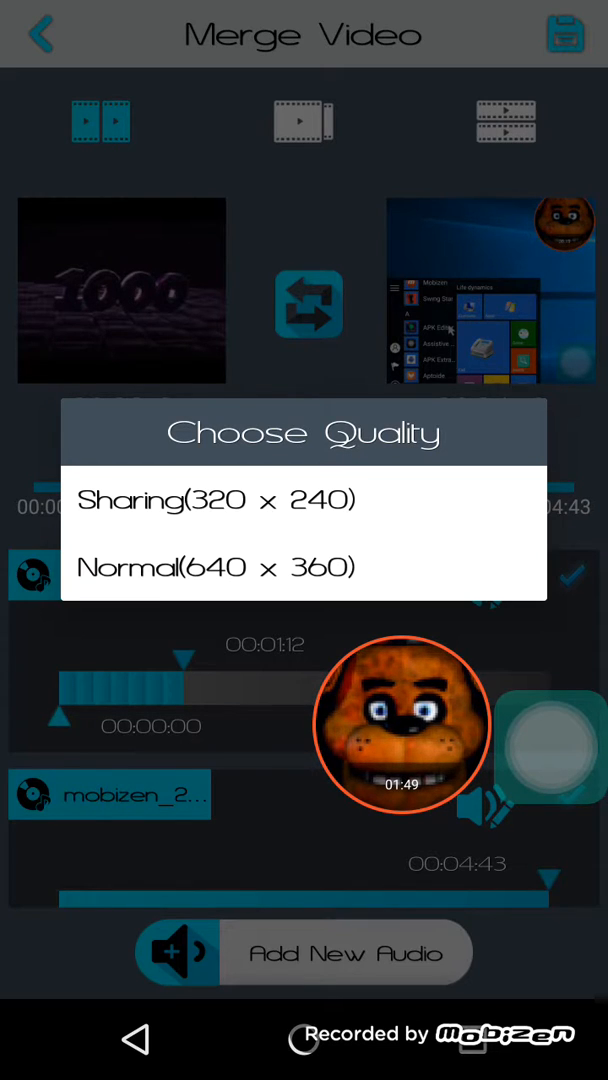
left_click(217, 567)
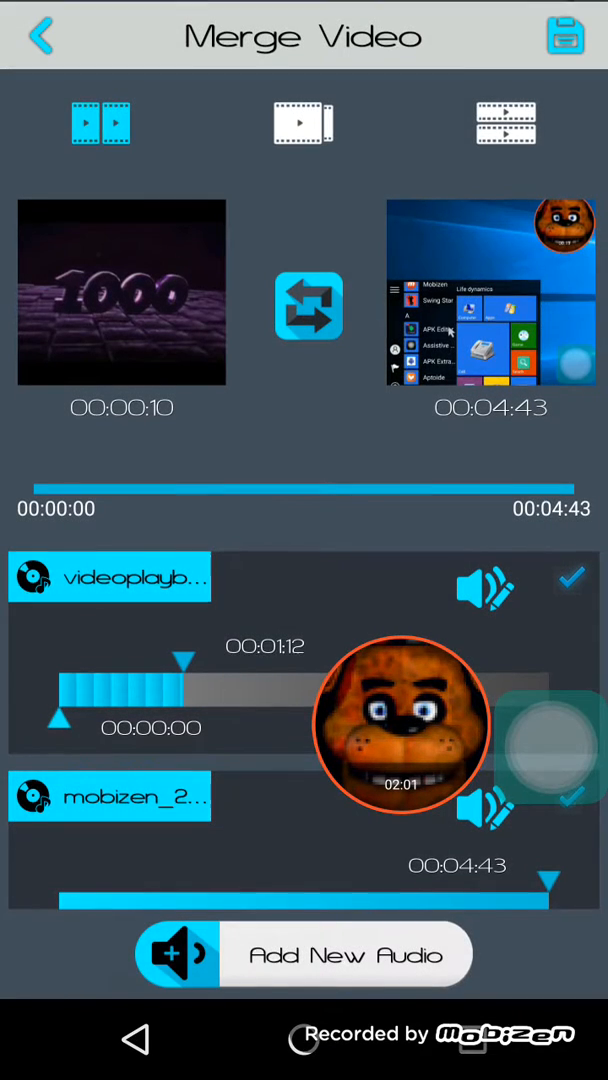
Open Saved Videos once saving finishes
left_click(565, 35)
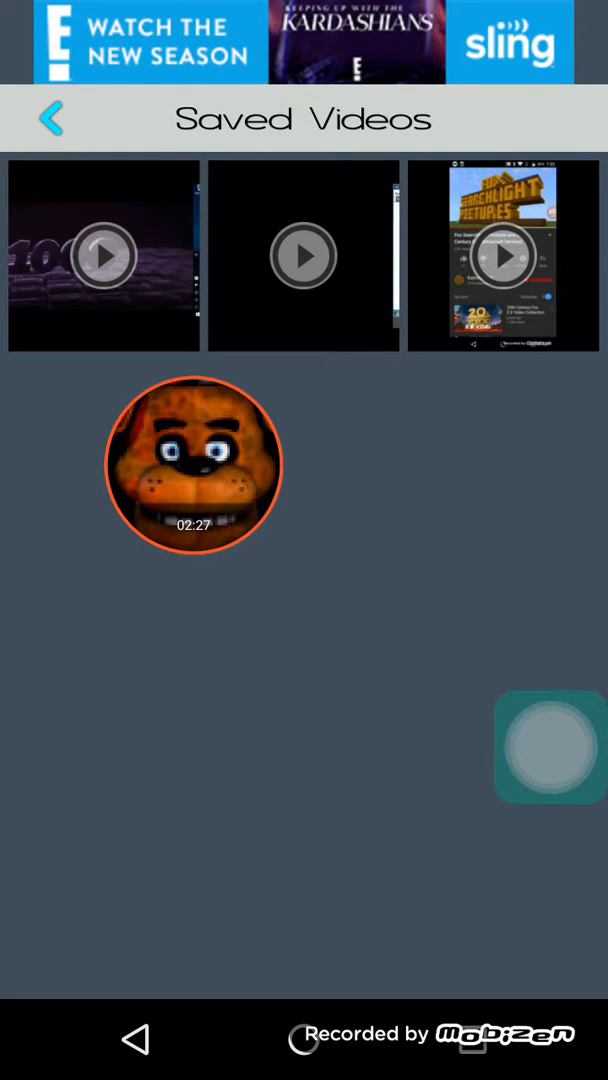
Open the merged video from Saved Videos and share it to another app
left_click(194, 465)
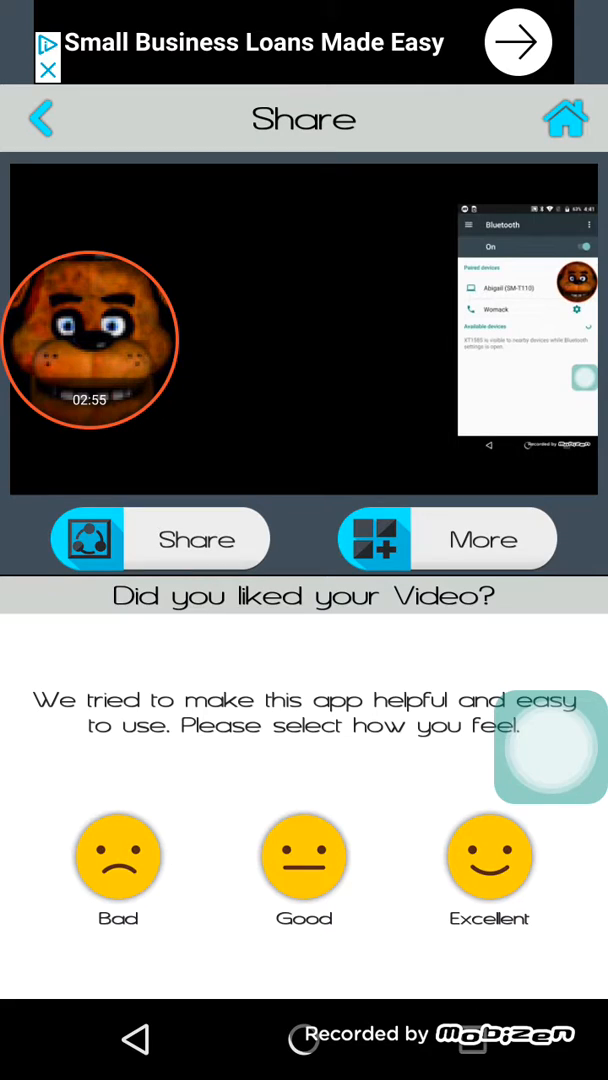
left_click(160, 539)
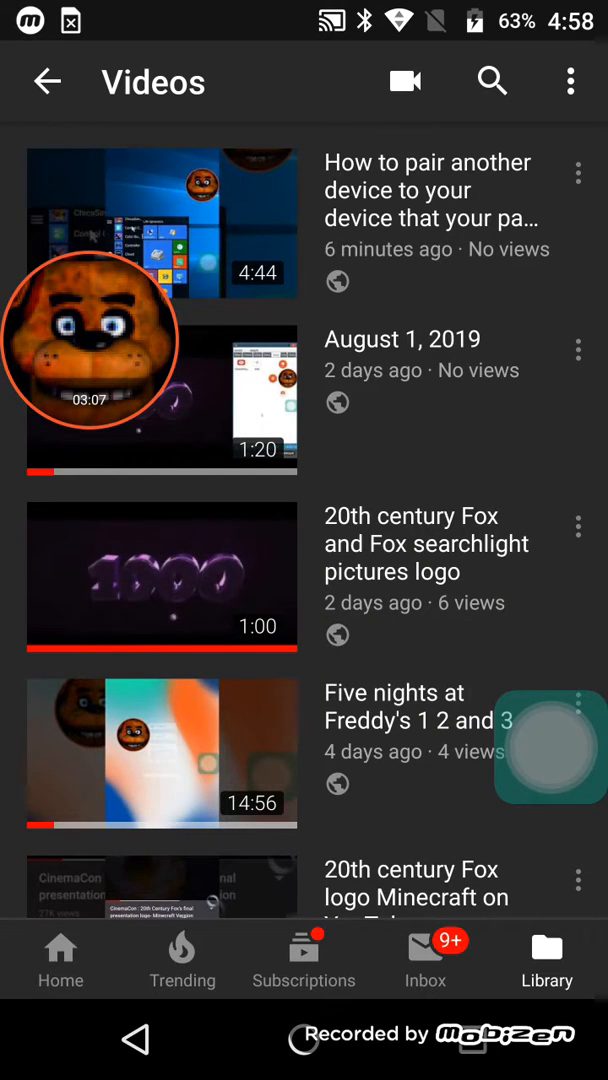
Play the top 'How to pair another device' upload, close the mini player, and show its options
left_click(161, 222)
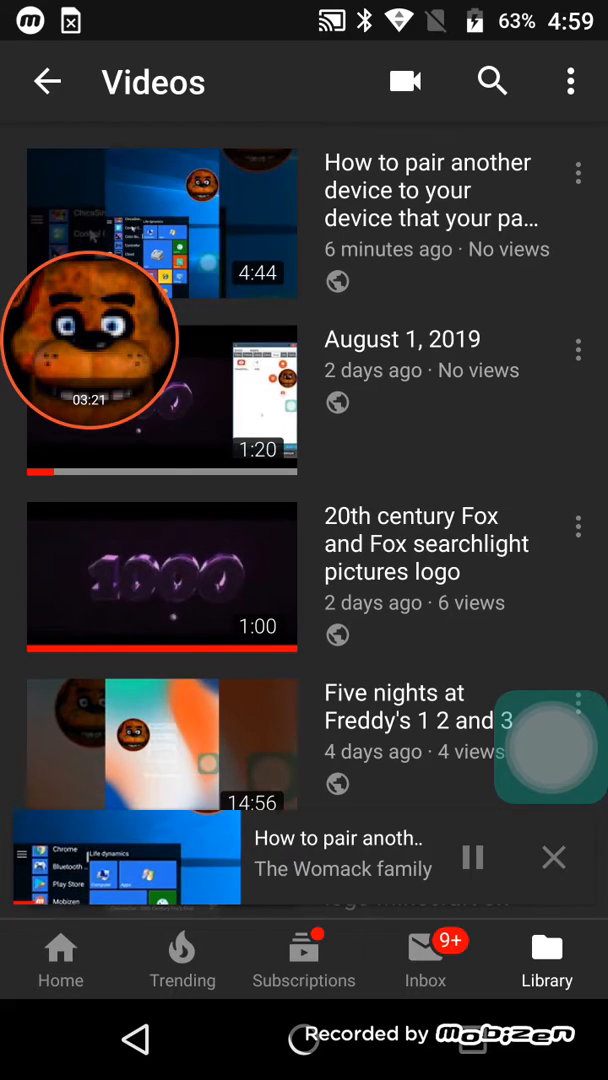
left_click(553, 857)
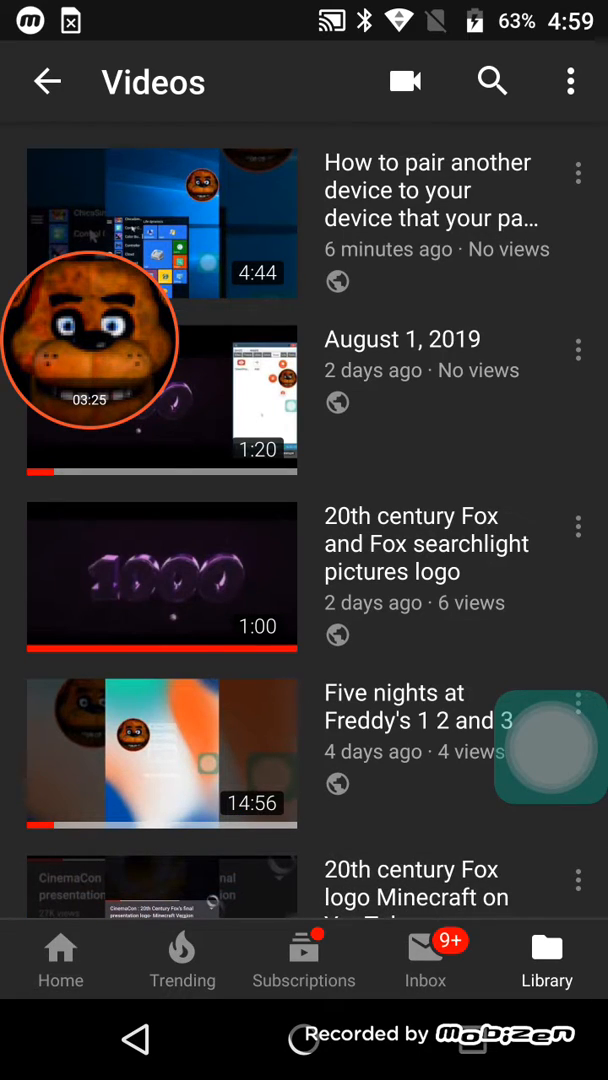
left_click(578, 172)
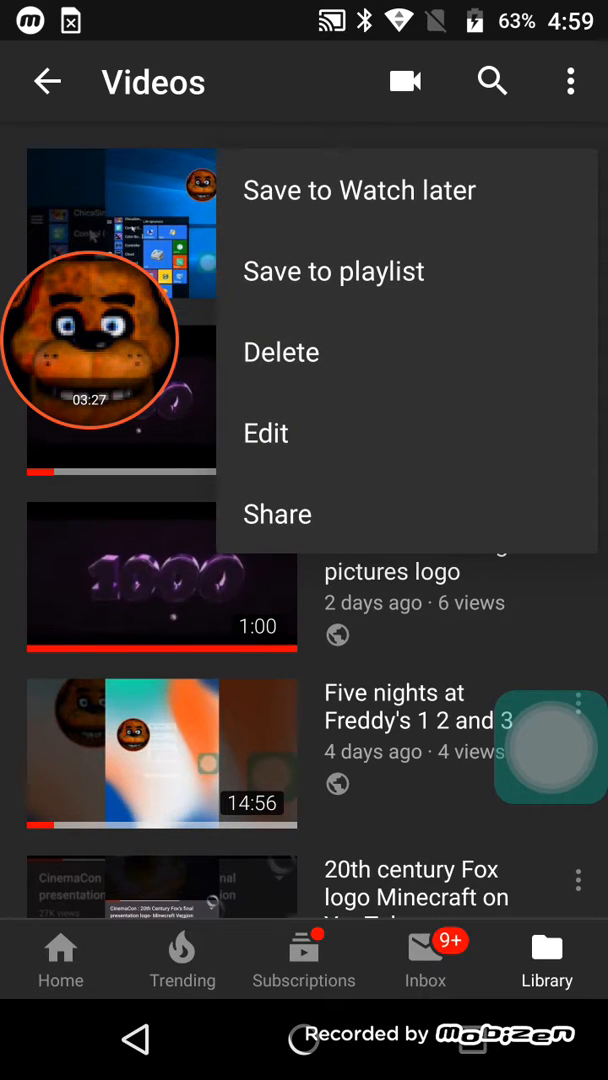
Edit and save the pairing video's description, then play a recent video from Library
left_click(266, 432)
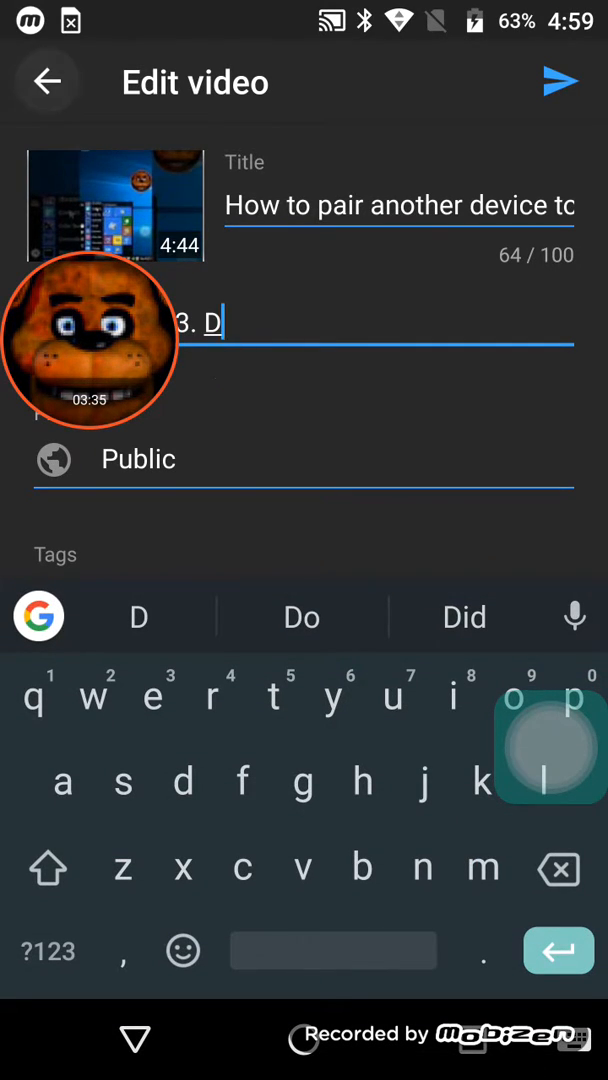
left_click(47, 81)
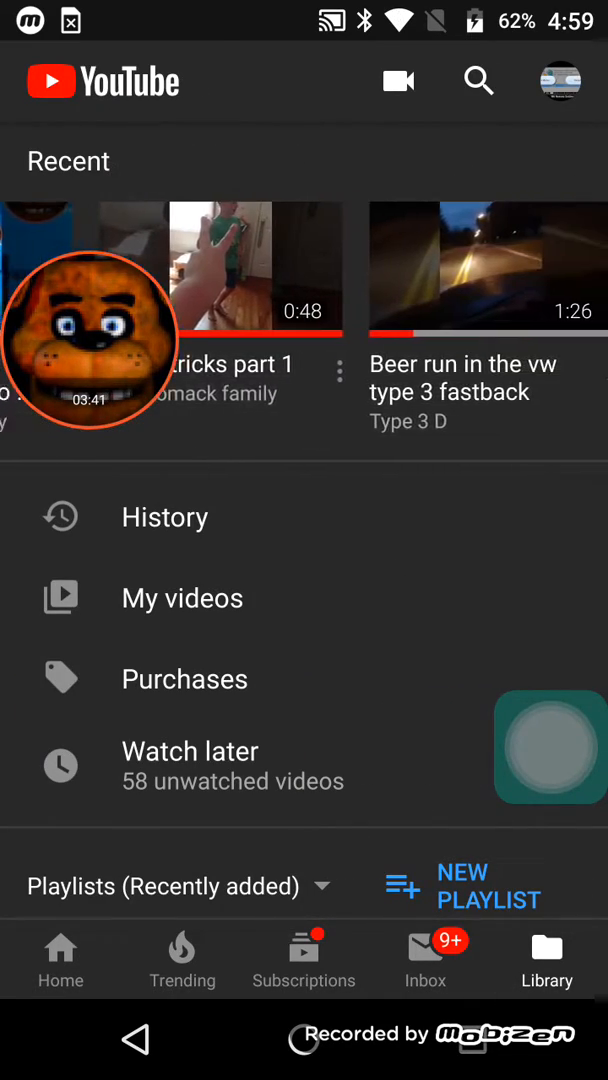
left_click(488, 267)
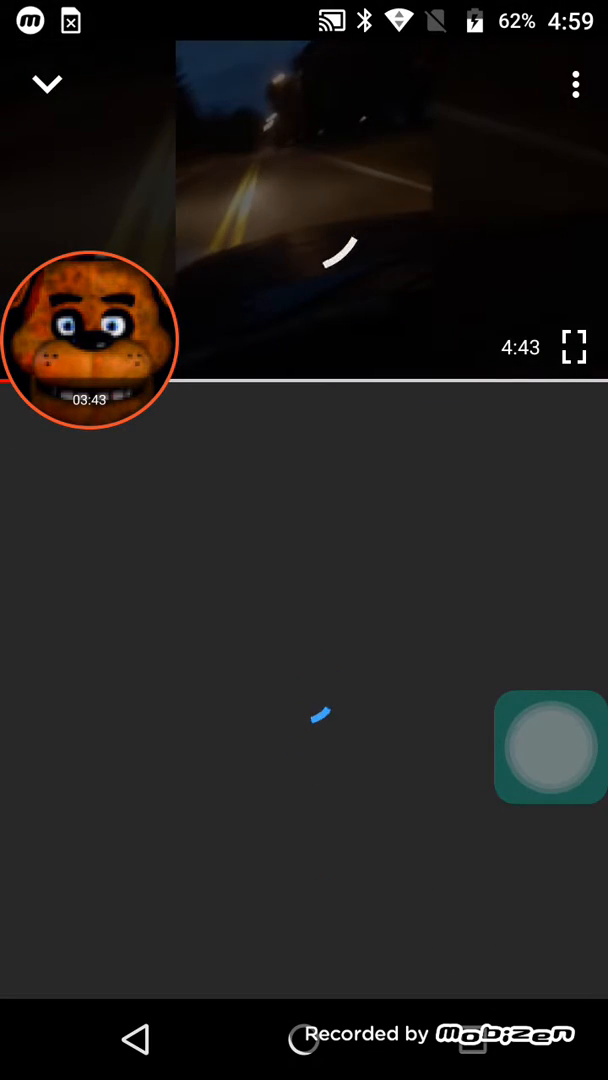
left_click(575, 83)
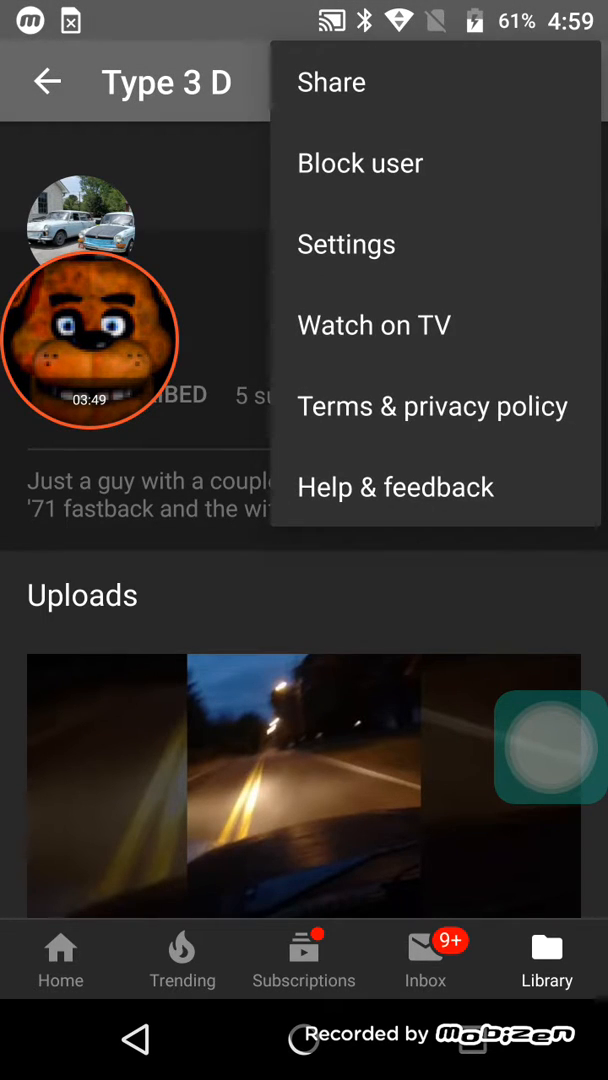
Copy the VW fastback channel's link via Share, then scroll back up in Library
left_click(332, 82)
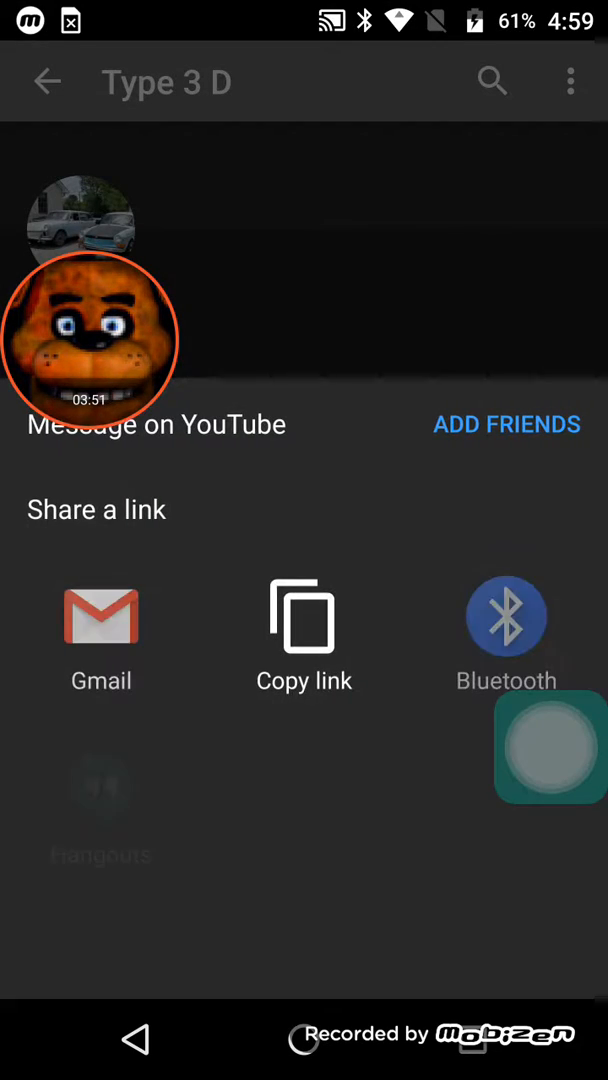
left_click(303, 615)
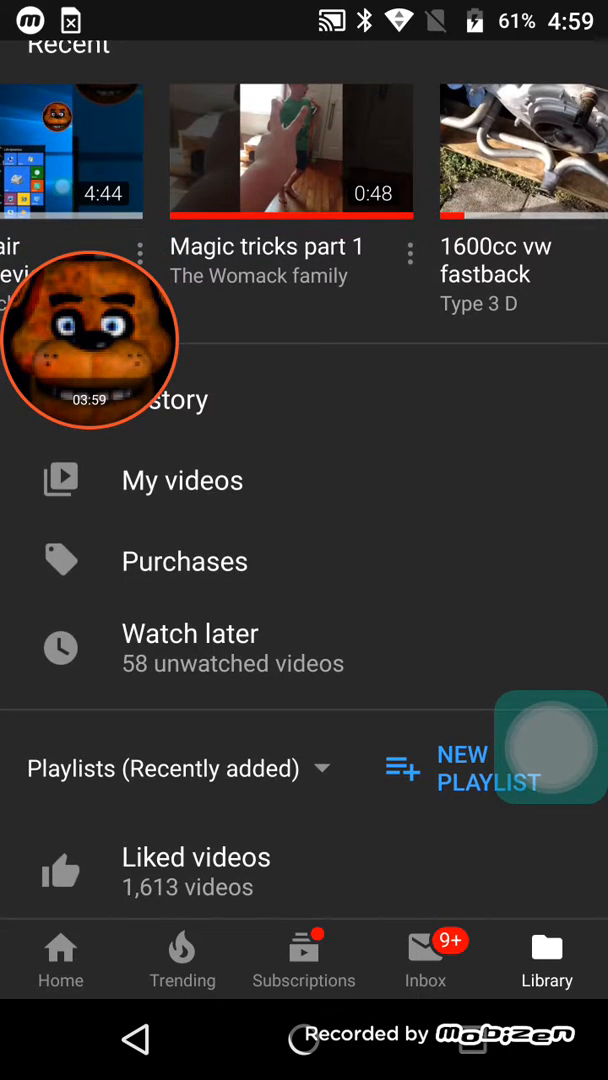
scroll("up", 3)
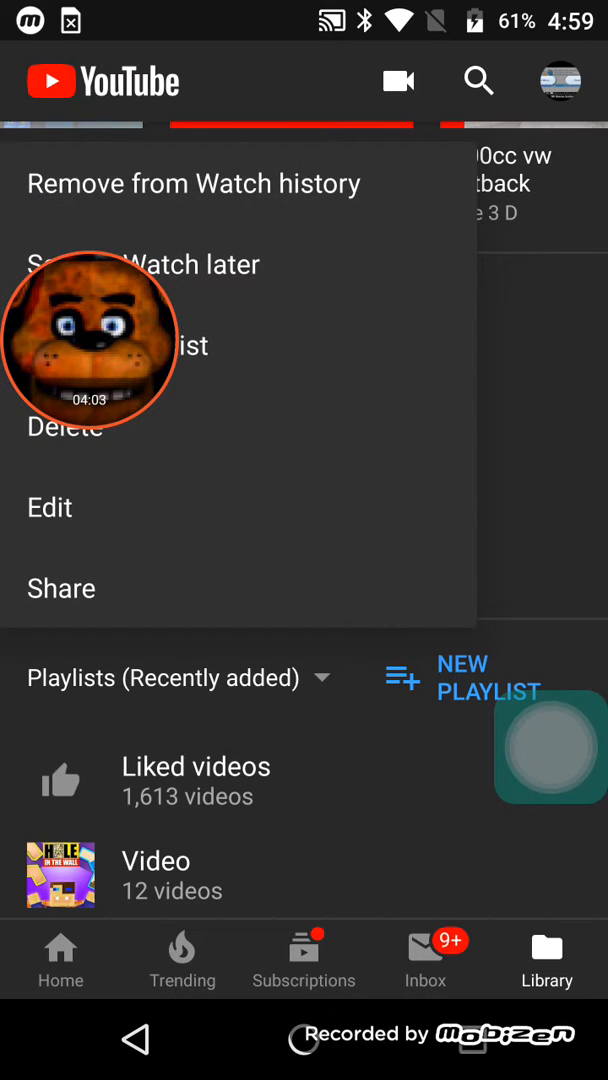
Paste the copied dwoah30 channel link into the pairing video's description and save
left_click(48, 507)
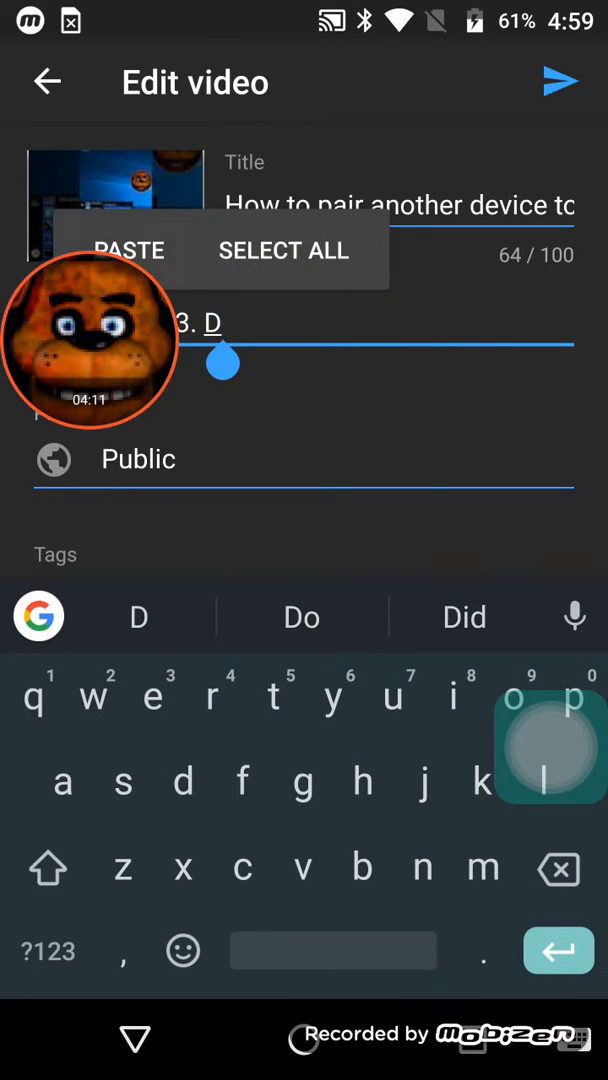
left_click(128, 250)
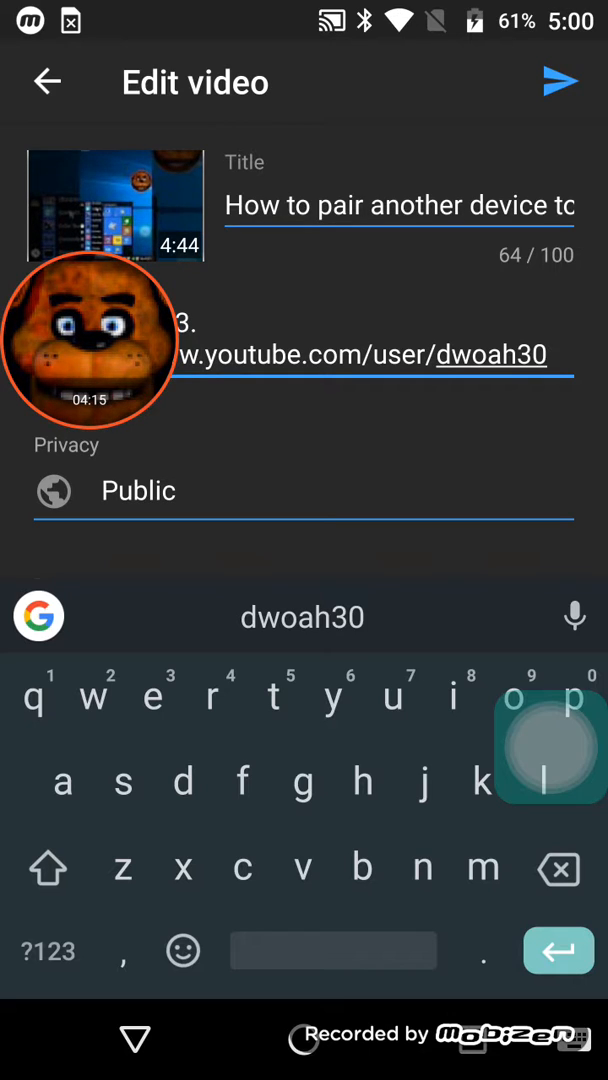
left_click(562, 82)
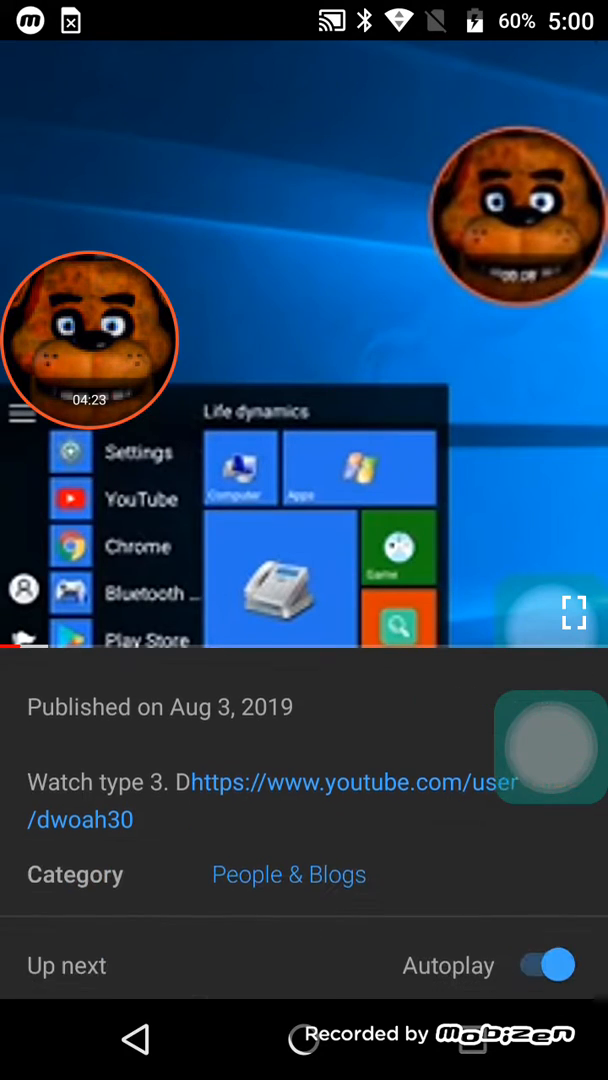
Scroll the video's description to confirm the channel link is shown
scroll("down", 3)
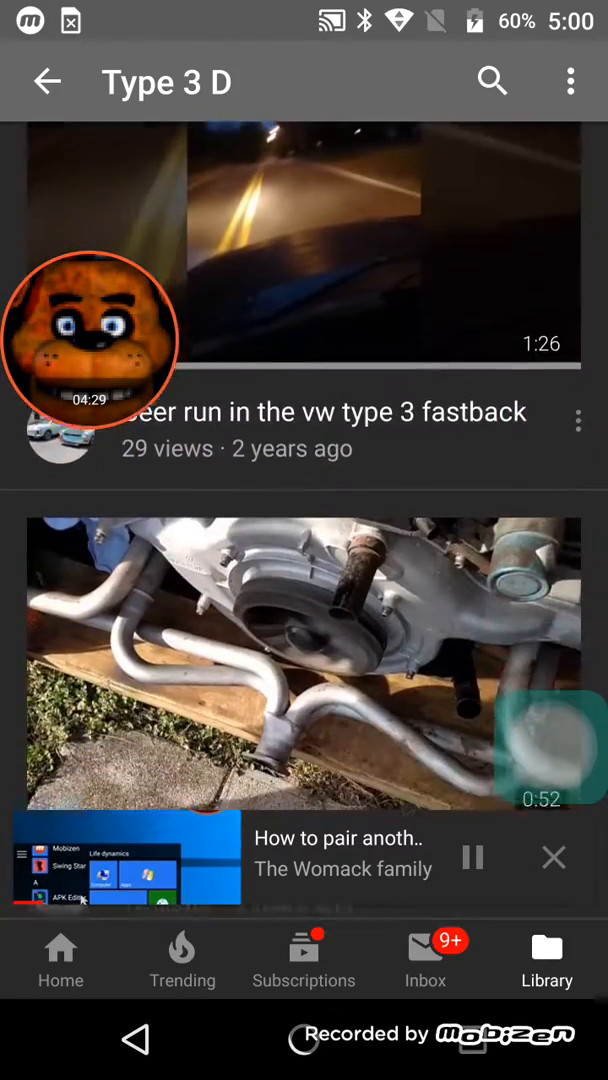
scroll("up", 3)
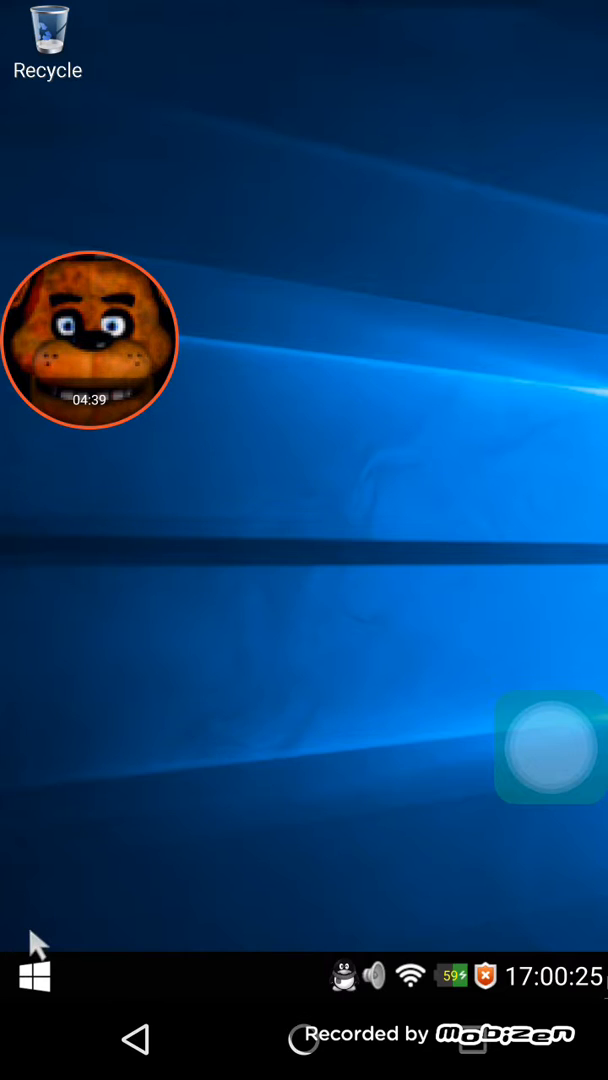
Open the launcher's installed-apps list and scroll down toward Gmail
left_click(33, 977)
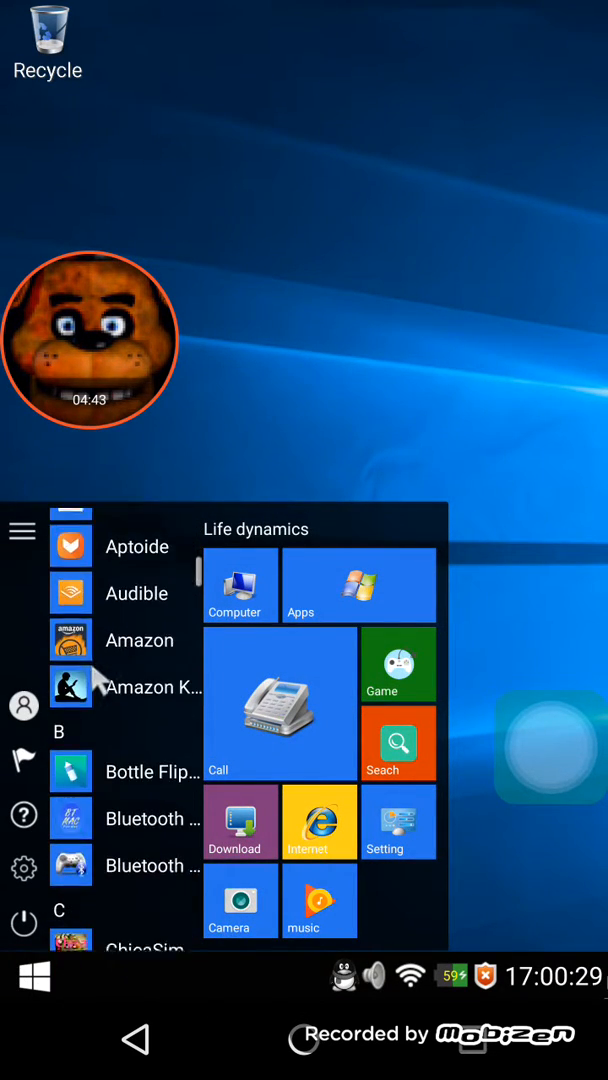
scroll("down", 3)
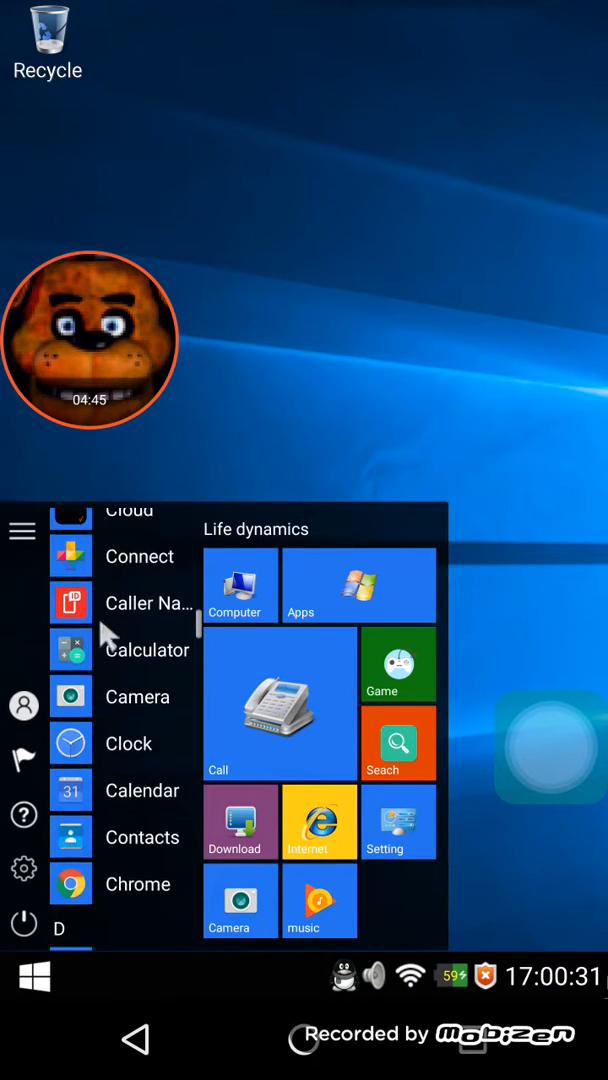
scroll("down", 3)
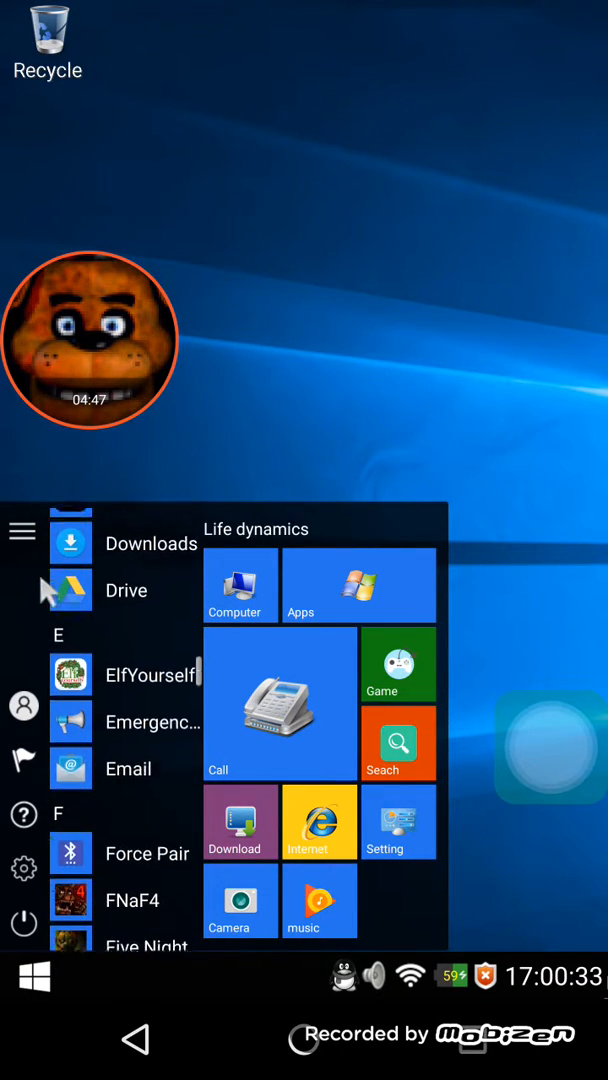
scroll("down", 3)
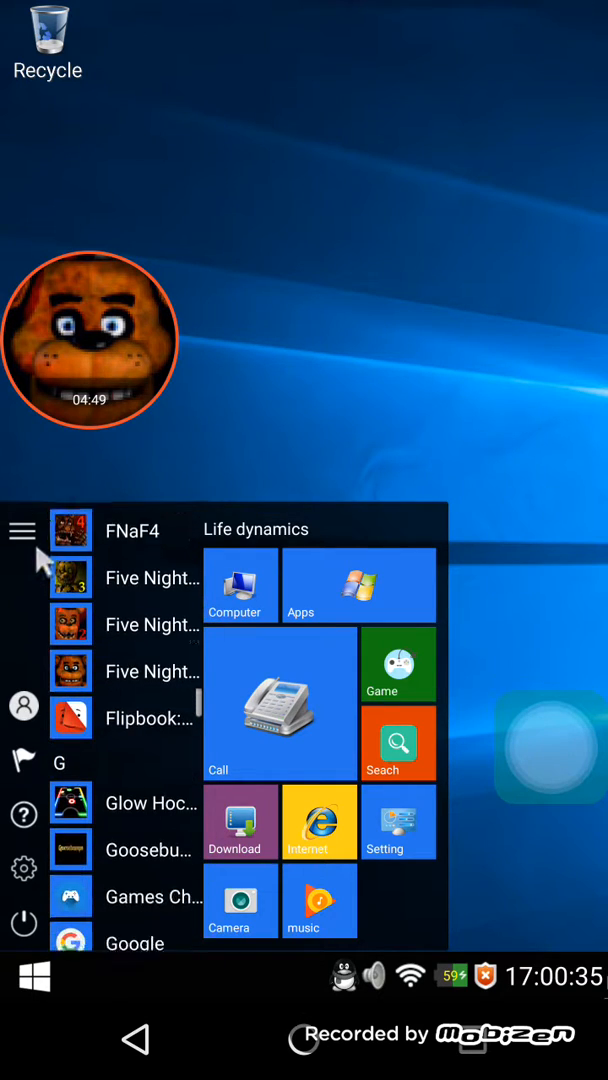
scroll("down", 3)
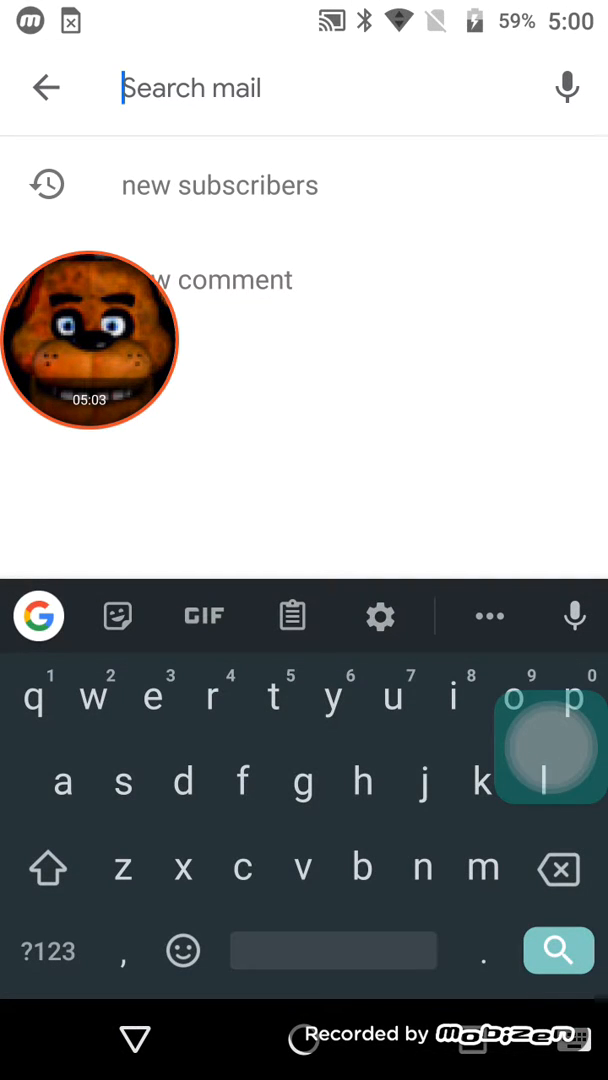
Rerun the 'new subscribers' search, browse the subscription emails, and reopen mail search
left_click(219, 185)
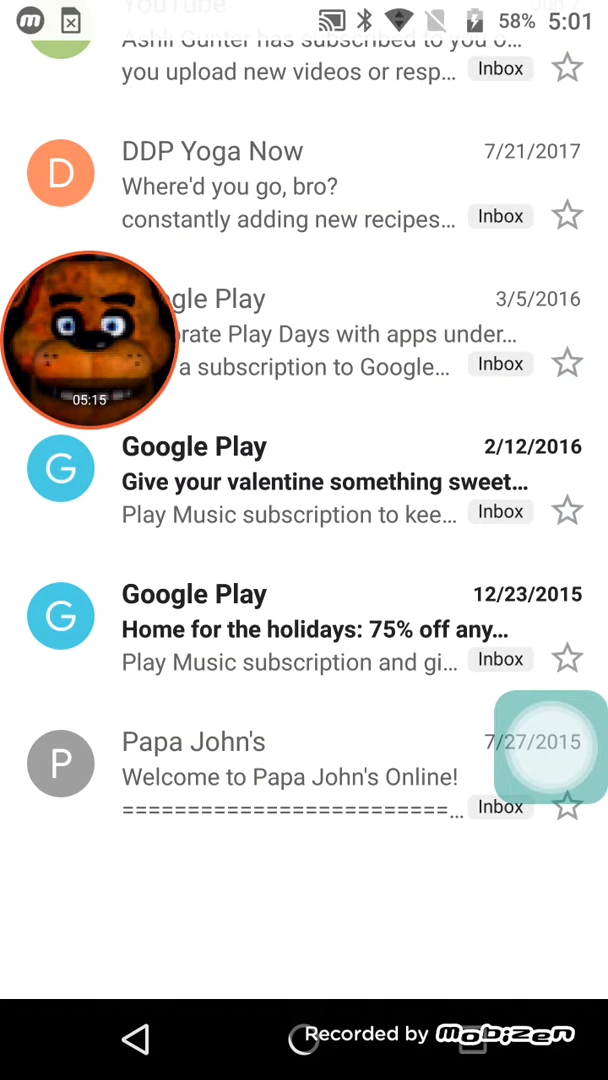
left_click_drag(90, 340, 355, 680)
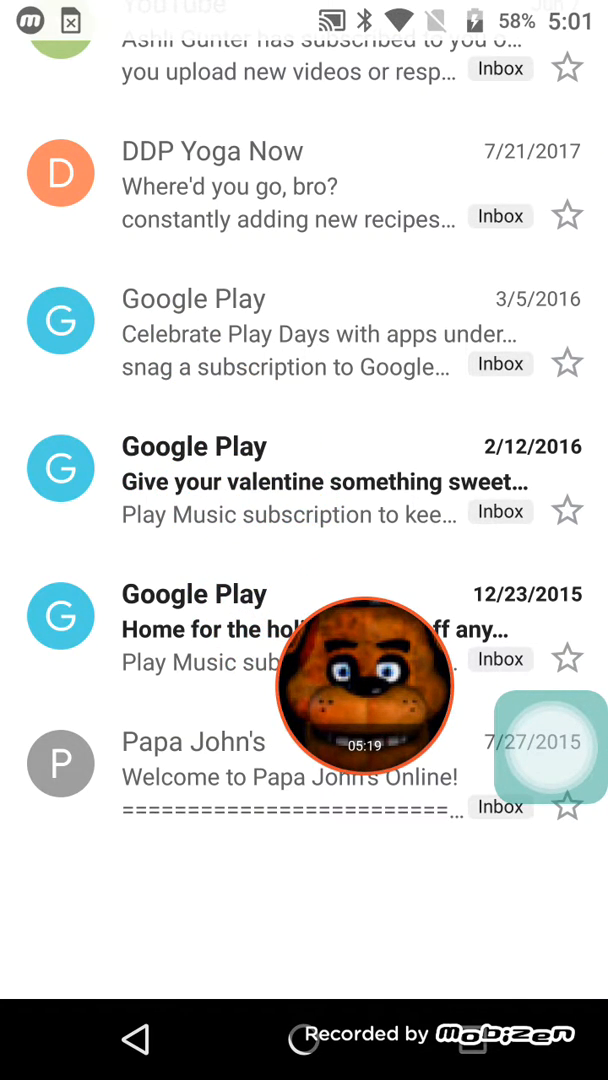
left_click_drag(365, 687, 437, 351)
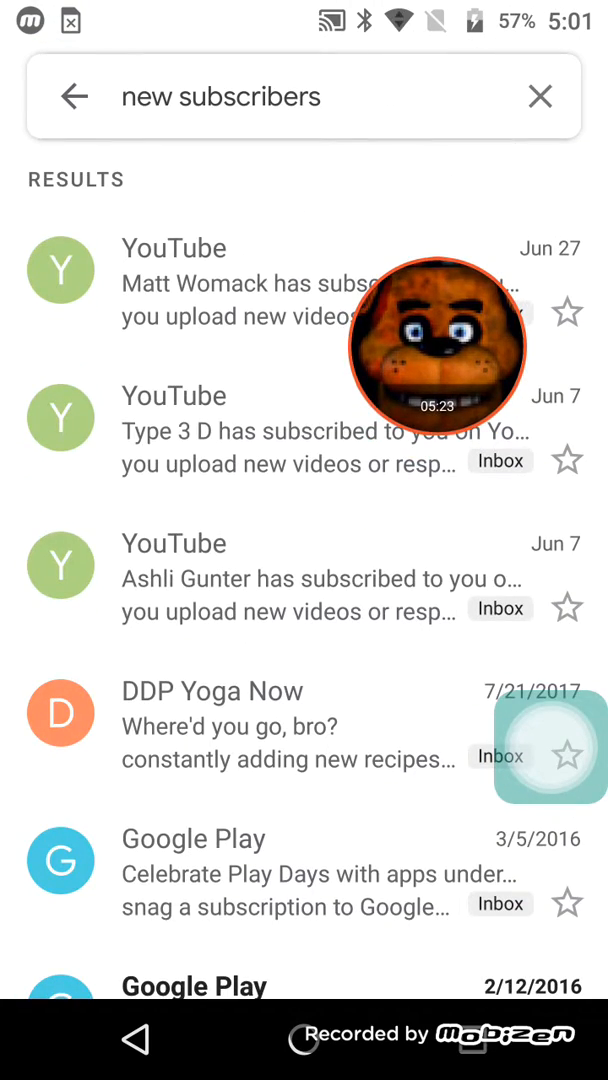
left_click(540, 96)
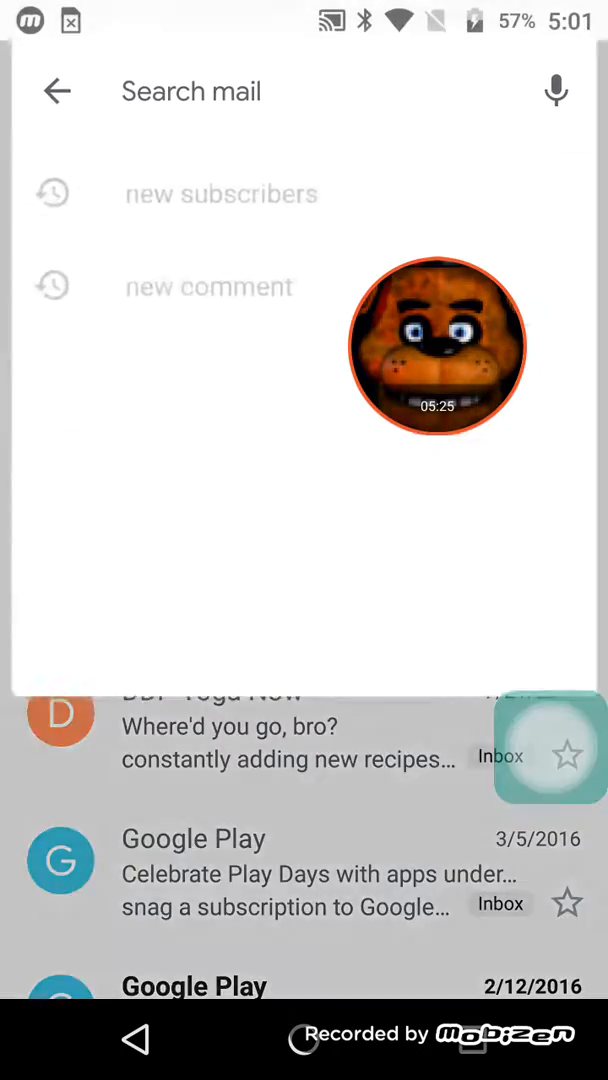
Search mail for 'new comment' and scroll the Wii remote comment email
left_click(209, 286)
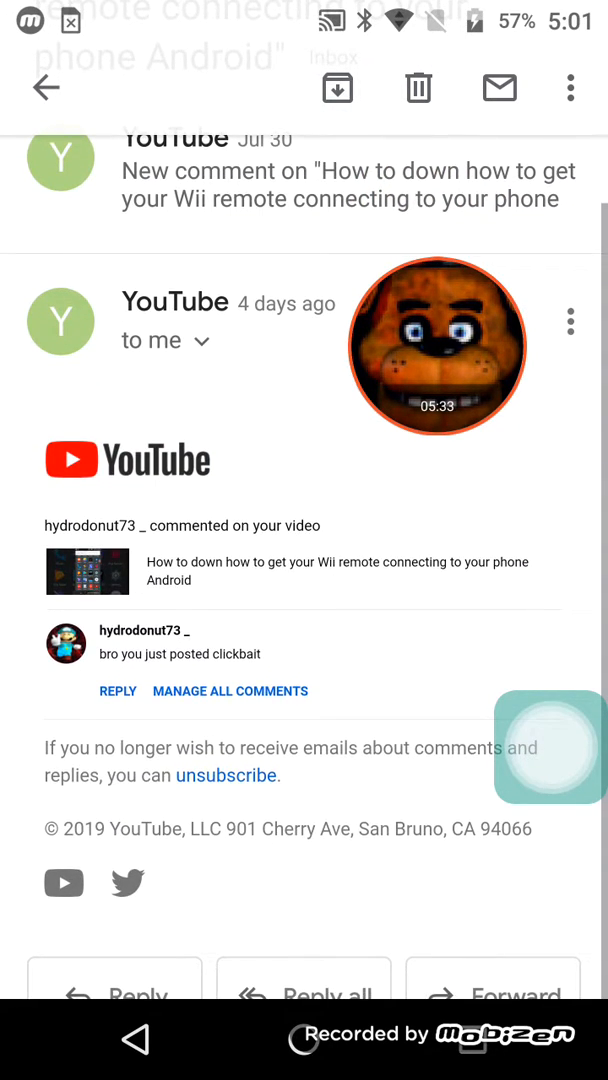
scroll("up", 3)
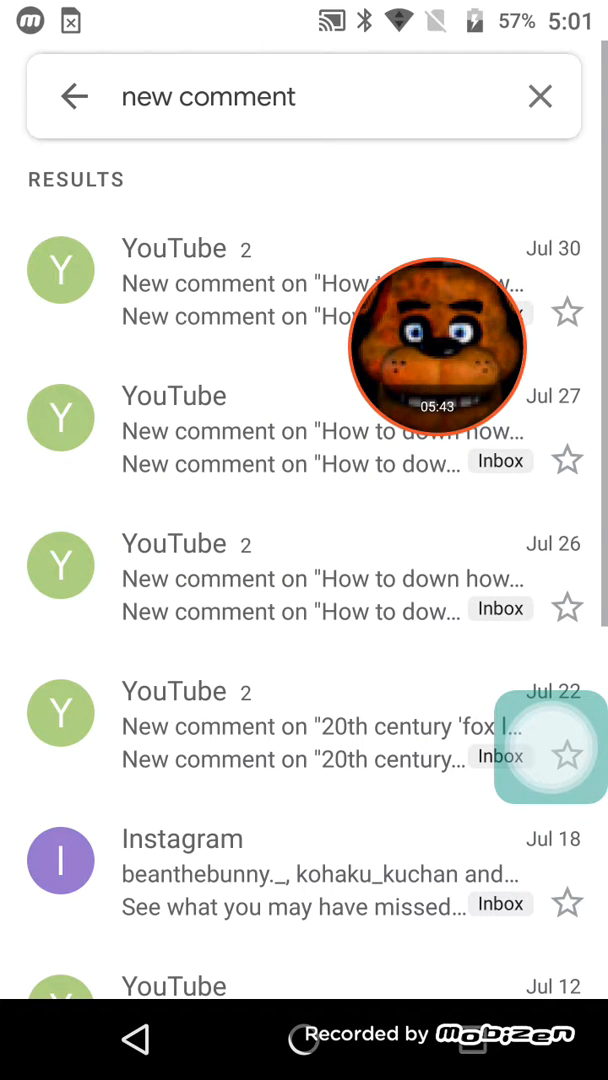
Read the Jul 22 comment email, then open the Jun 27 new-subscriber email
left_click(300, 428)
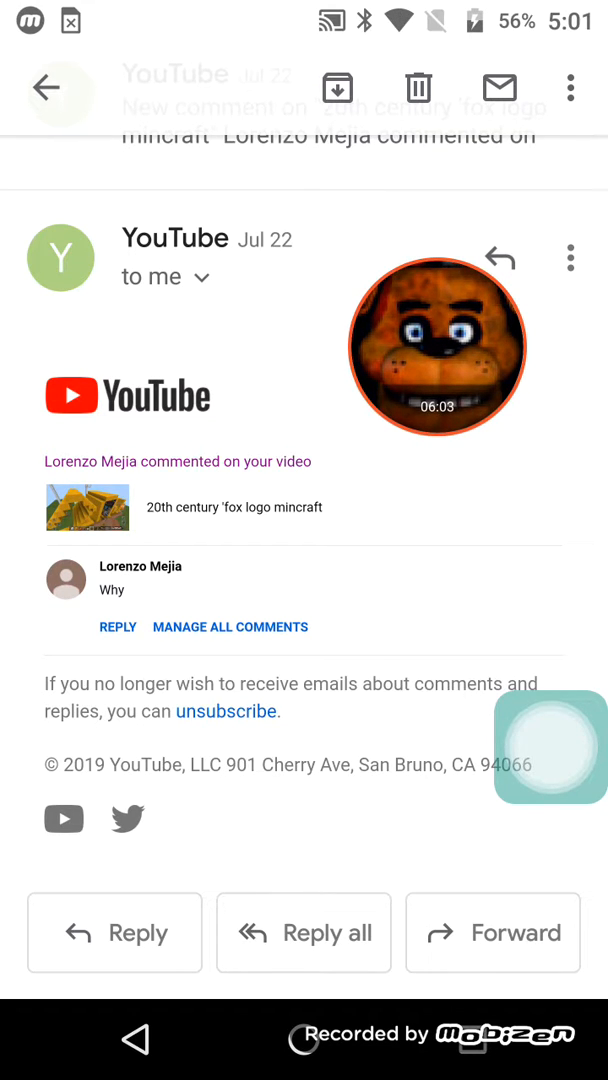
left_click(47, 87)
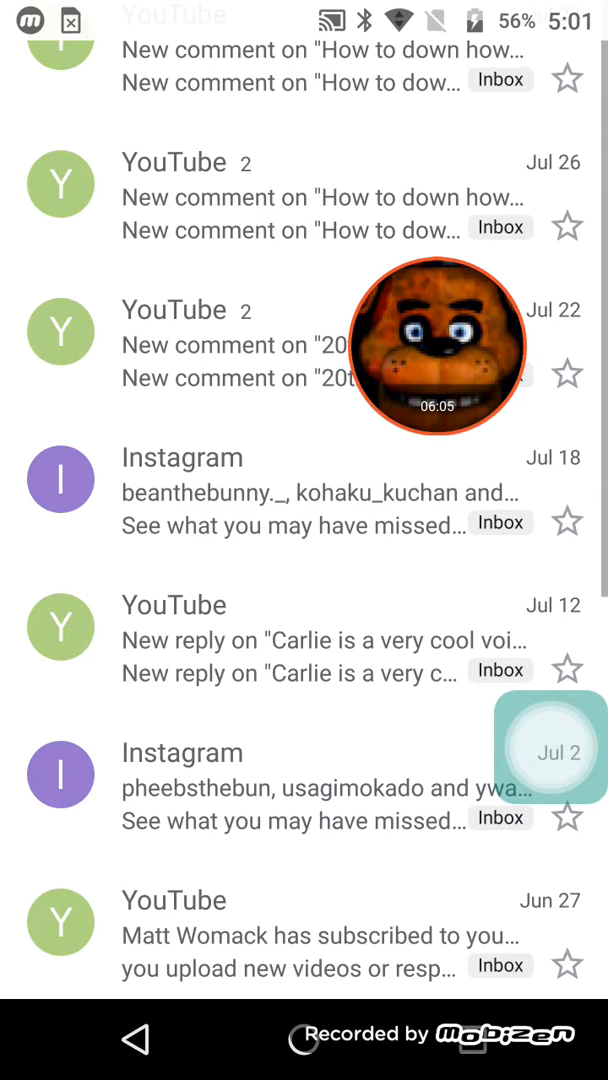
scroll("down", 3)
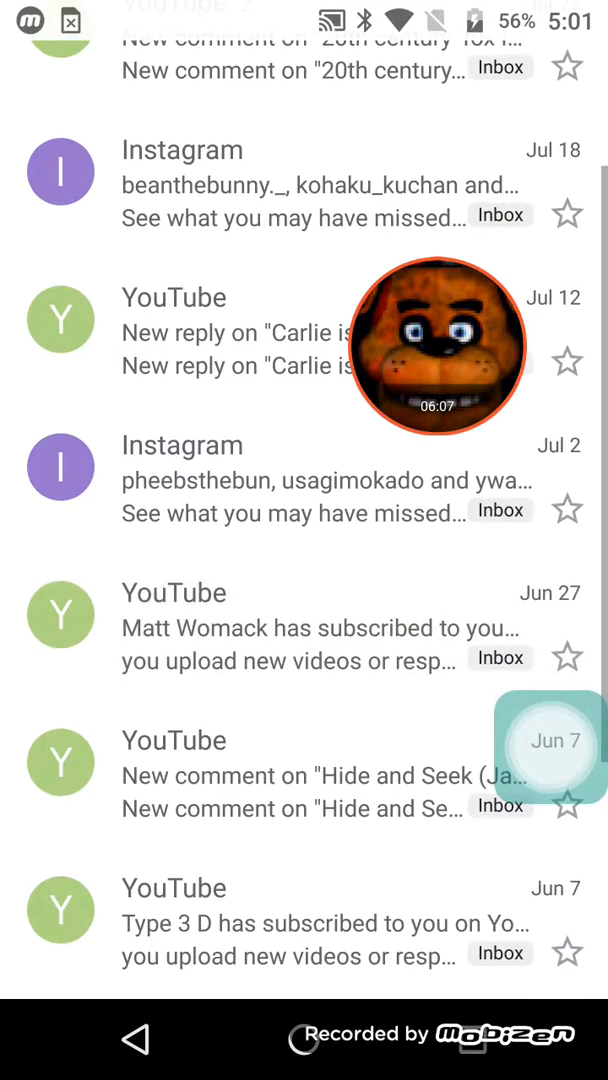
left_click(320, 628)
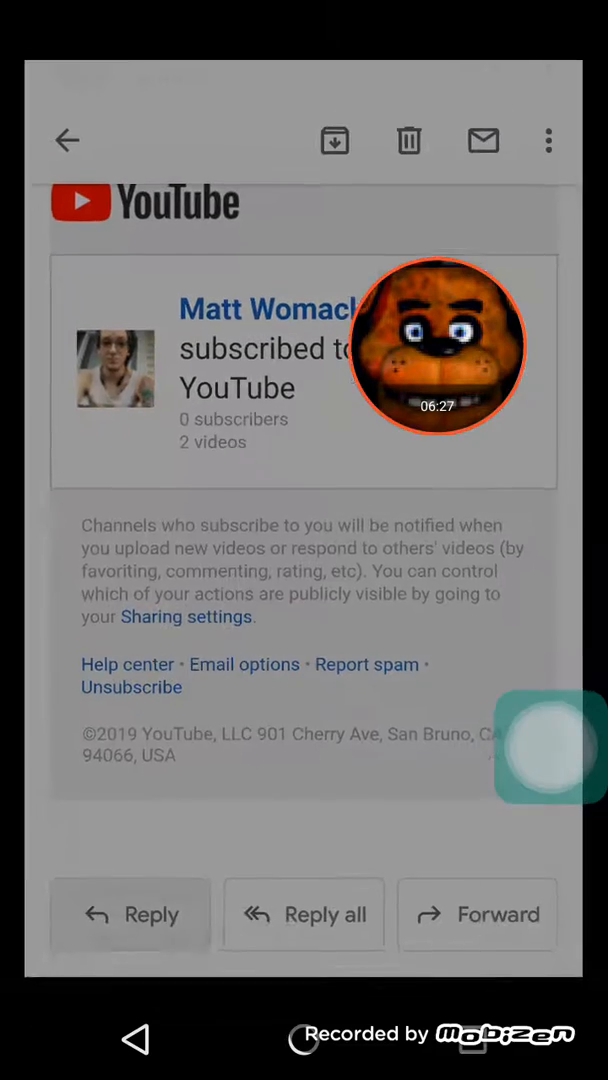
Start and abandon a reply, view the Jun 7 subscription email, and exit Gmail
left_click(130, 914)
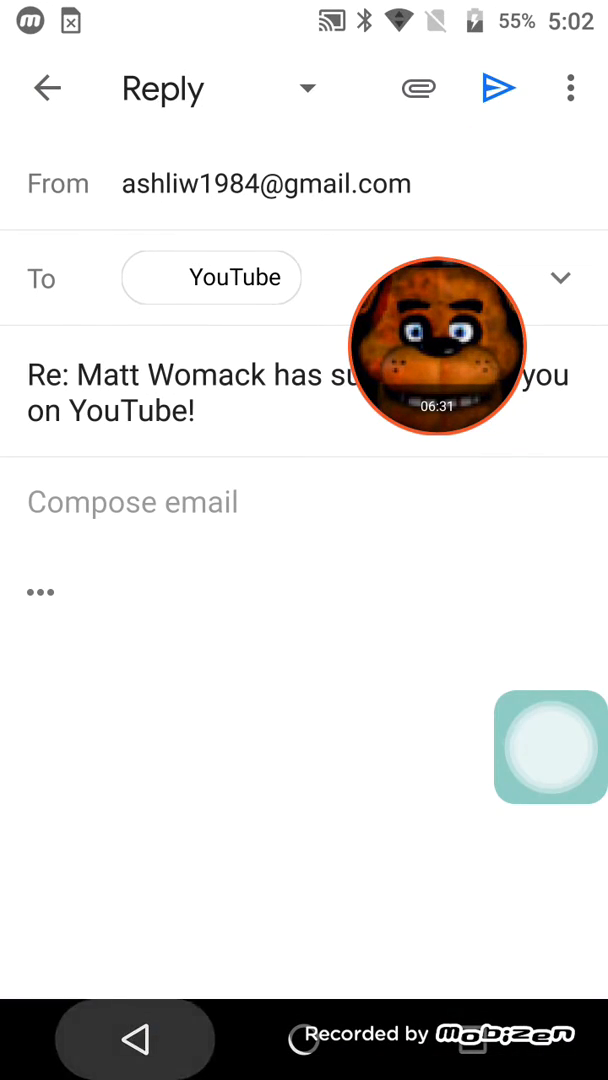
left_click(46, 88)
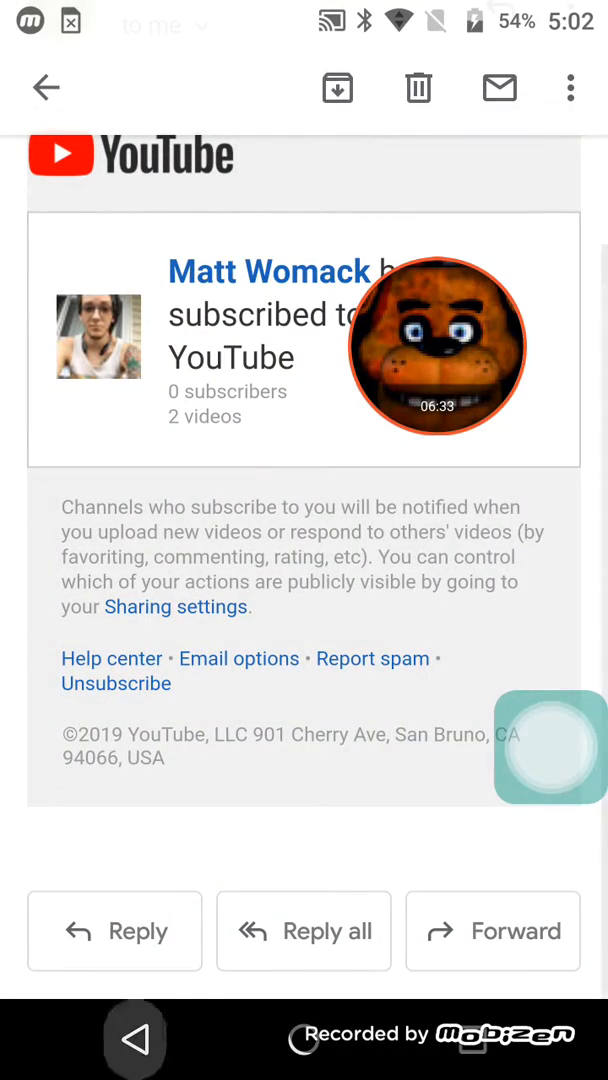
left_click(45, 88)
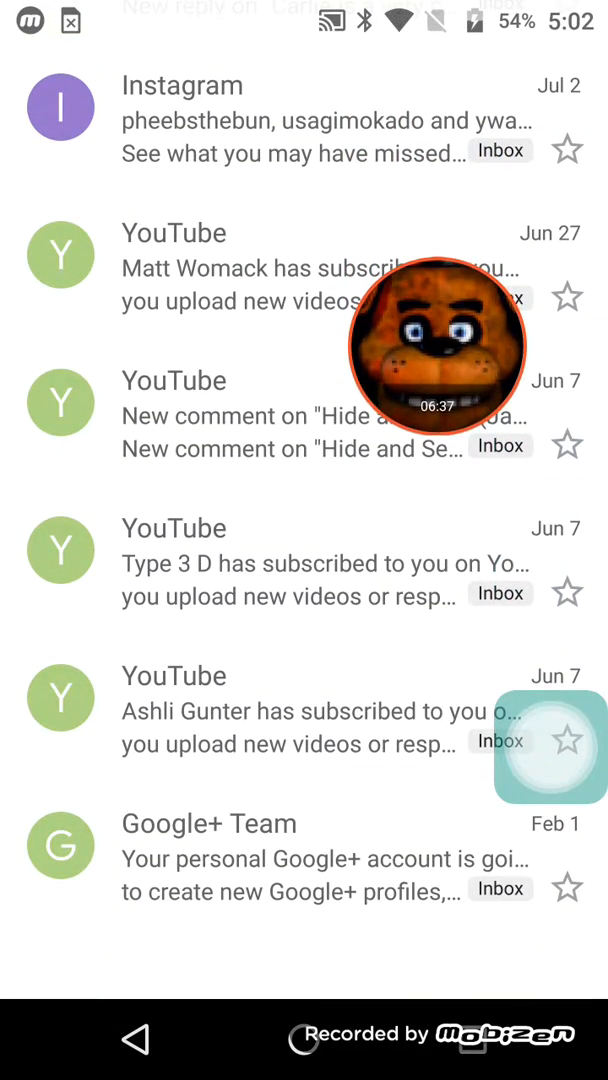
scroll("up", 3)
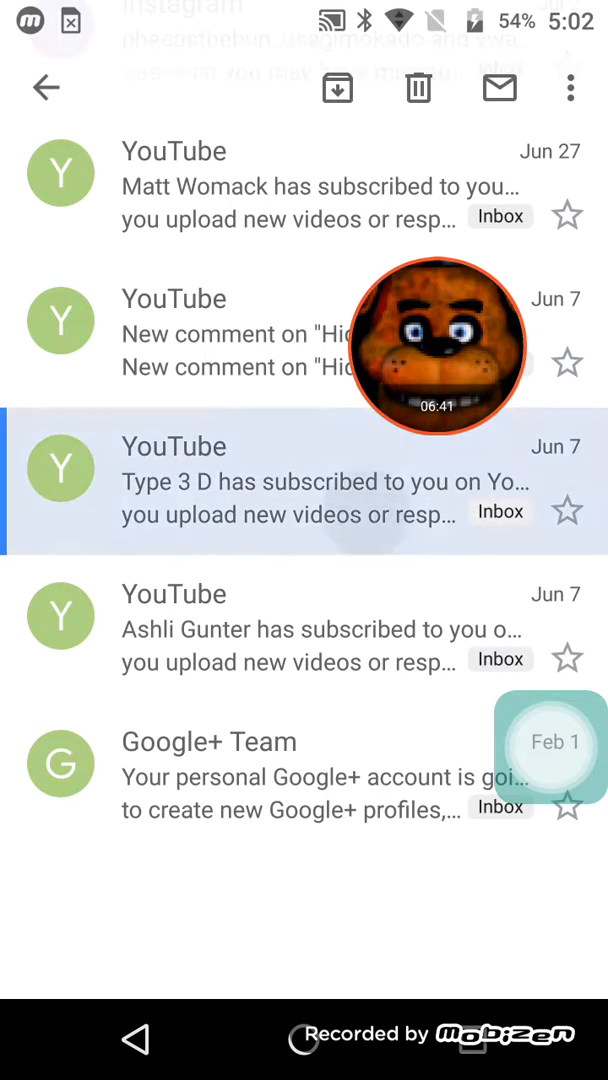
left_click(300, 483)
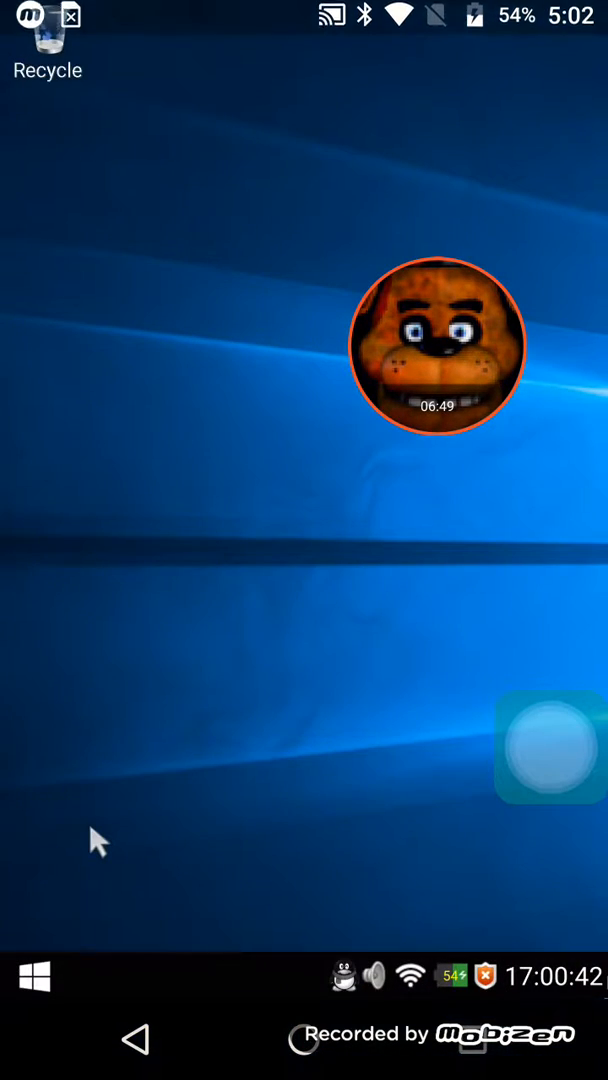
left_click(437, 347)
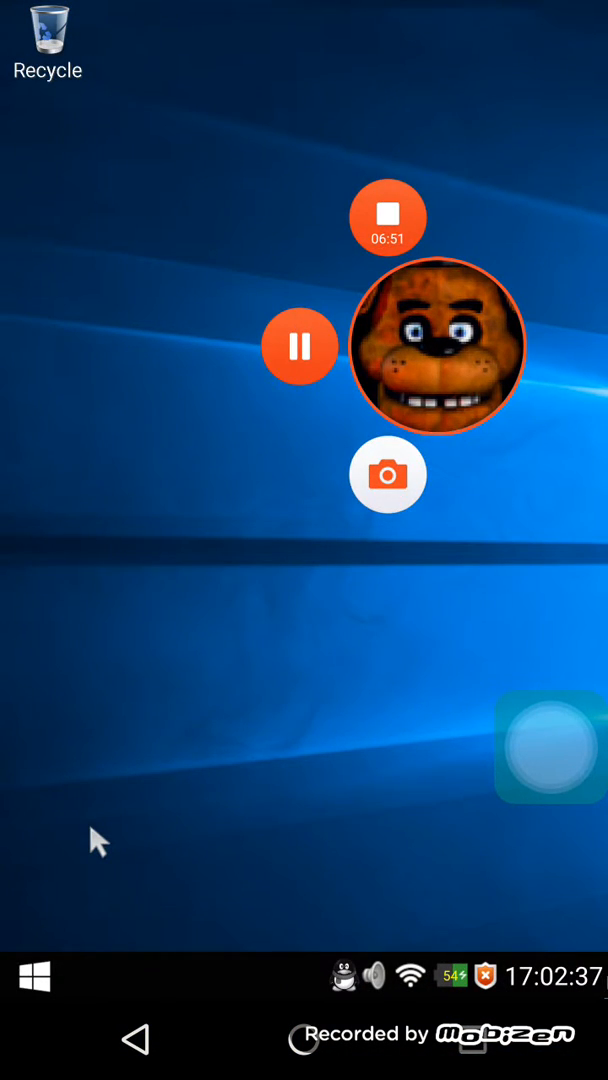